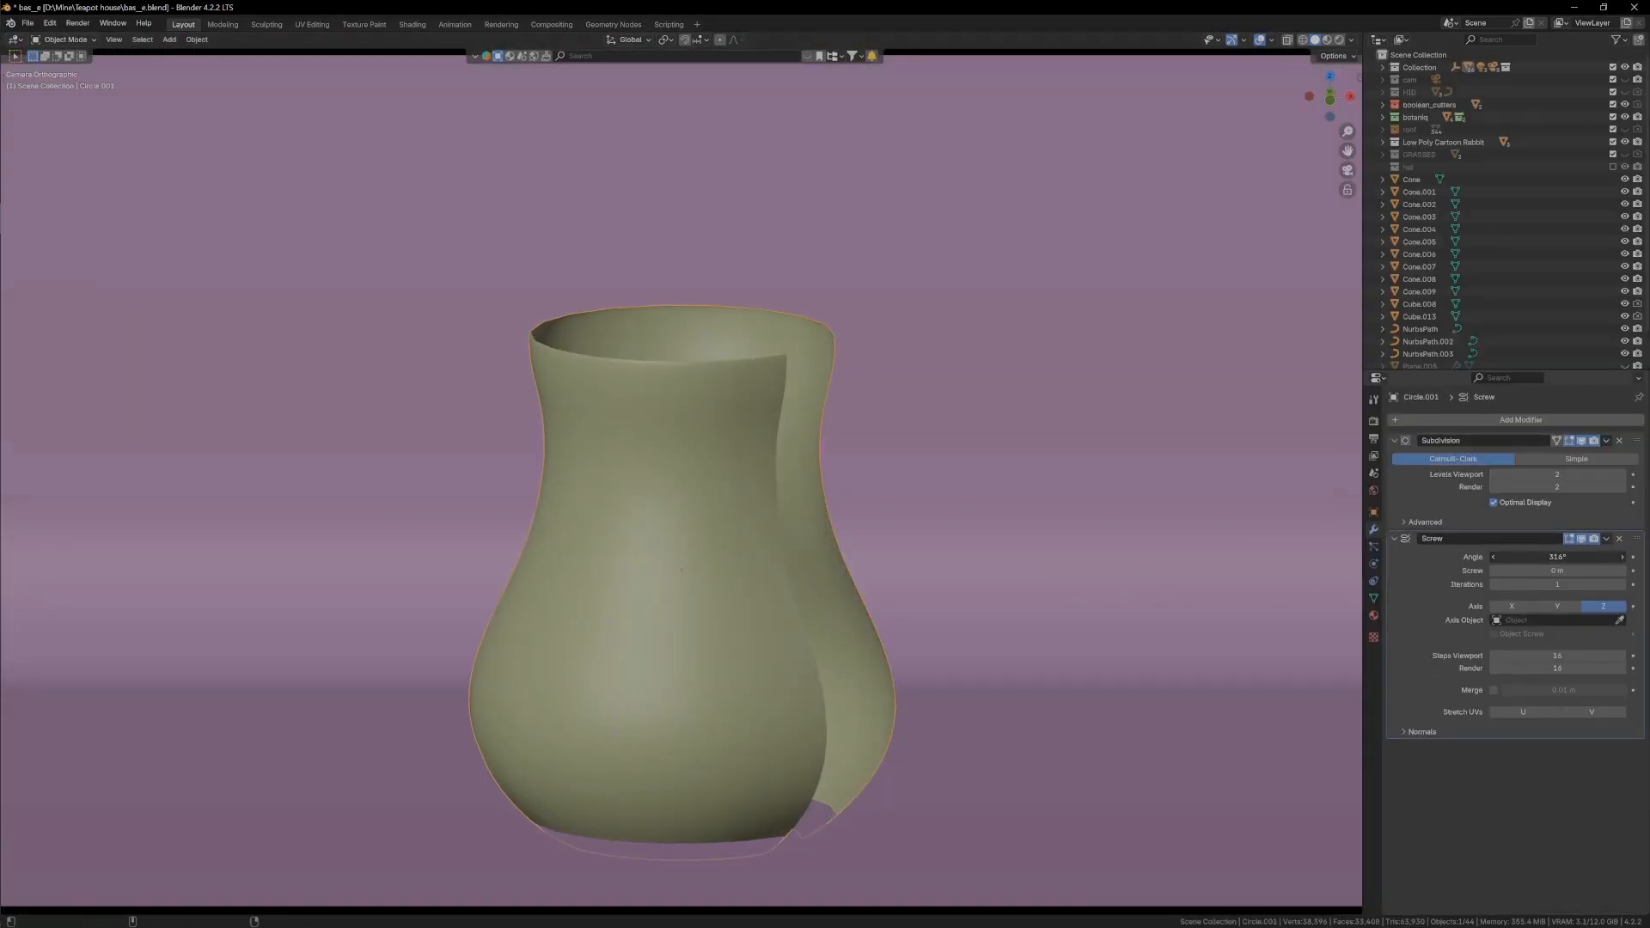
# Form the vase with Screw and Subdivision modifiers and rib the base ring with Solidify and Edge Split
pyautogui.click(1558, 557)
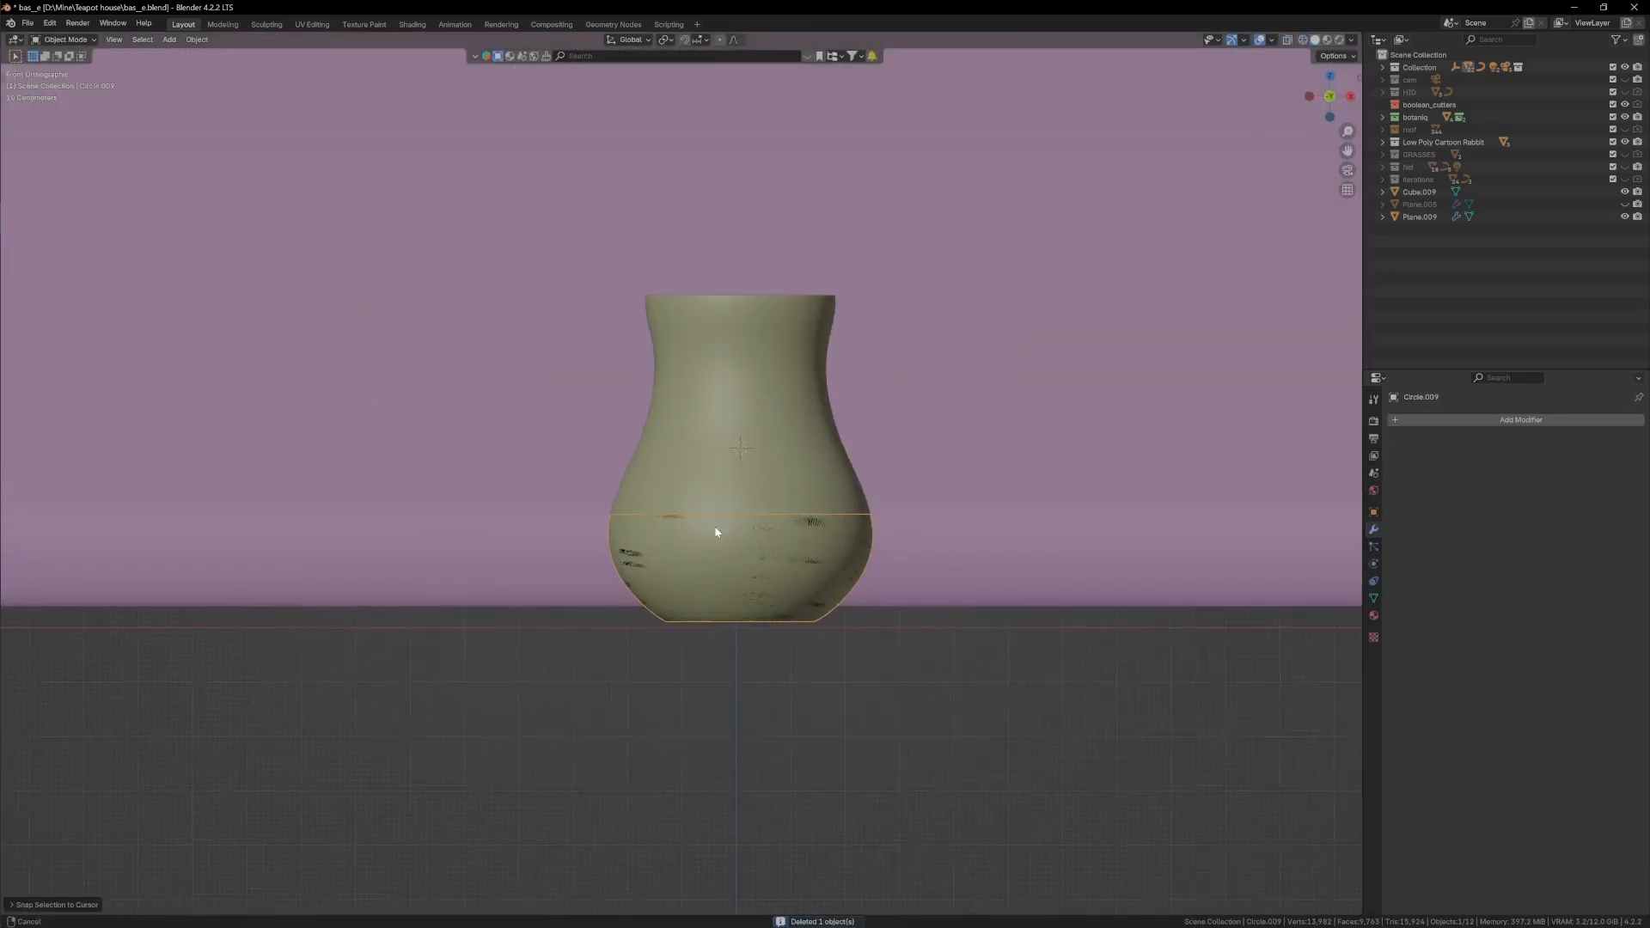
pyautogui.click(1520, 419)
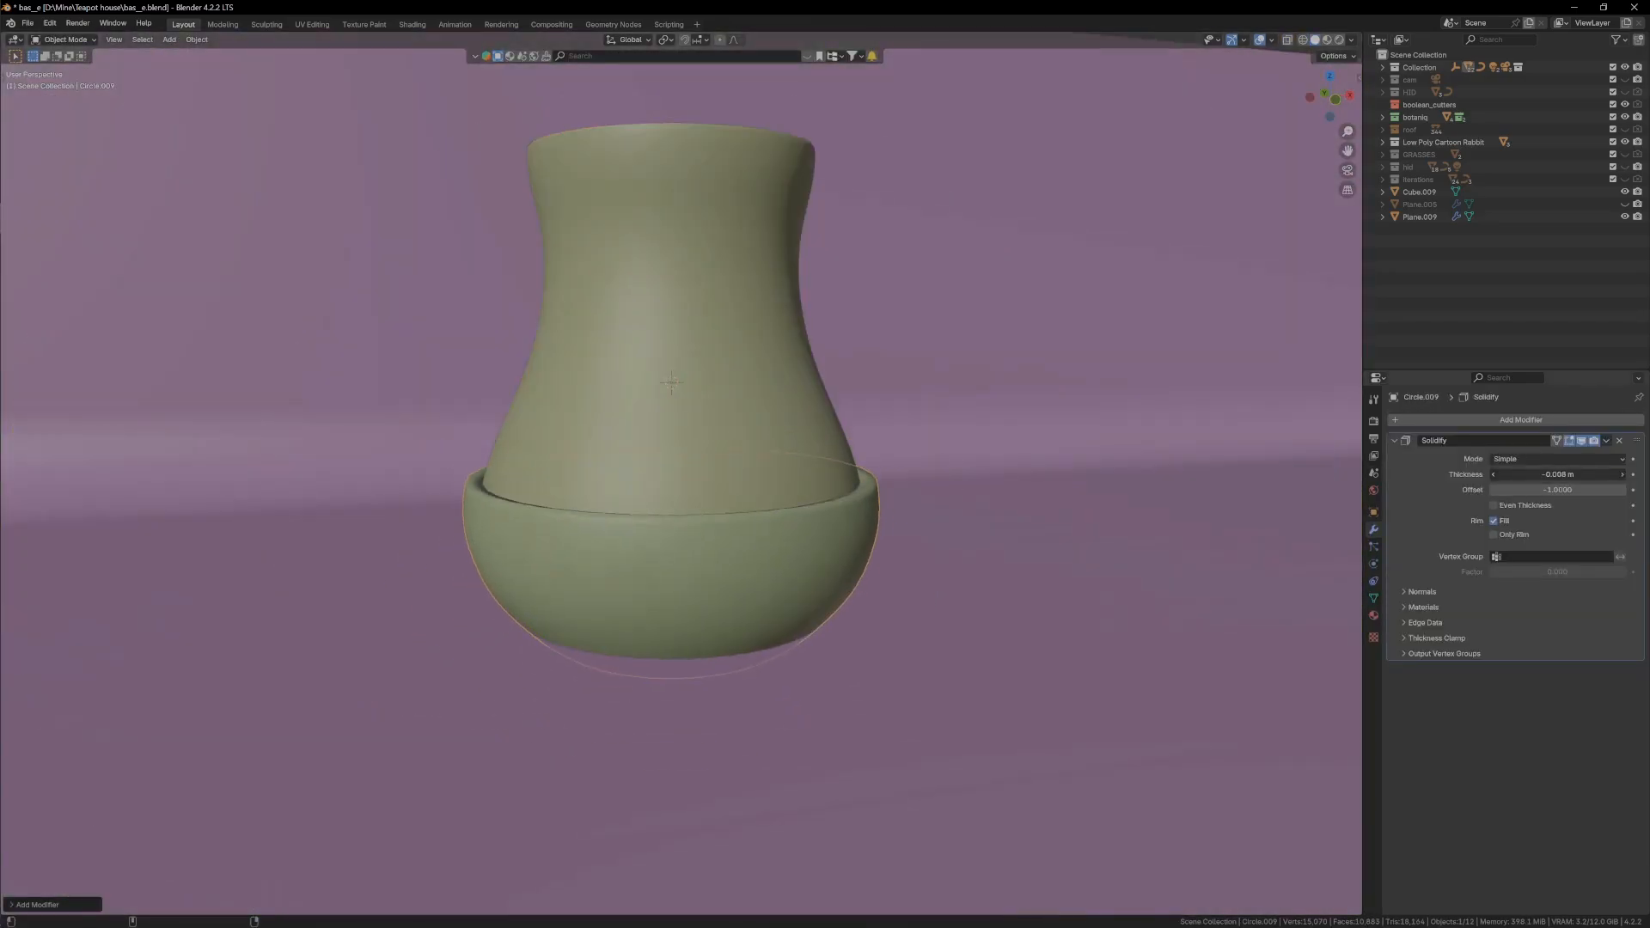
pyautogui.press('Tab')
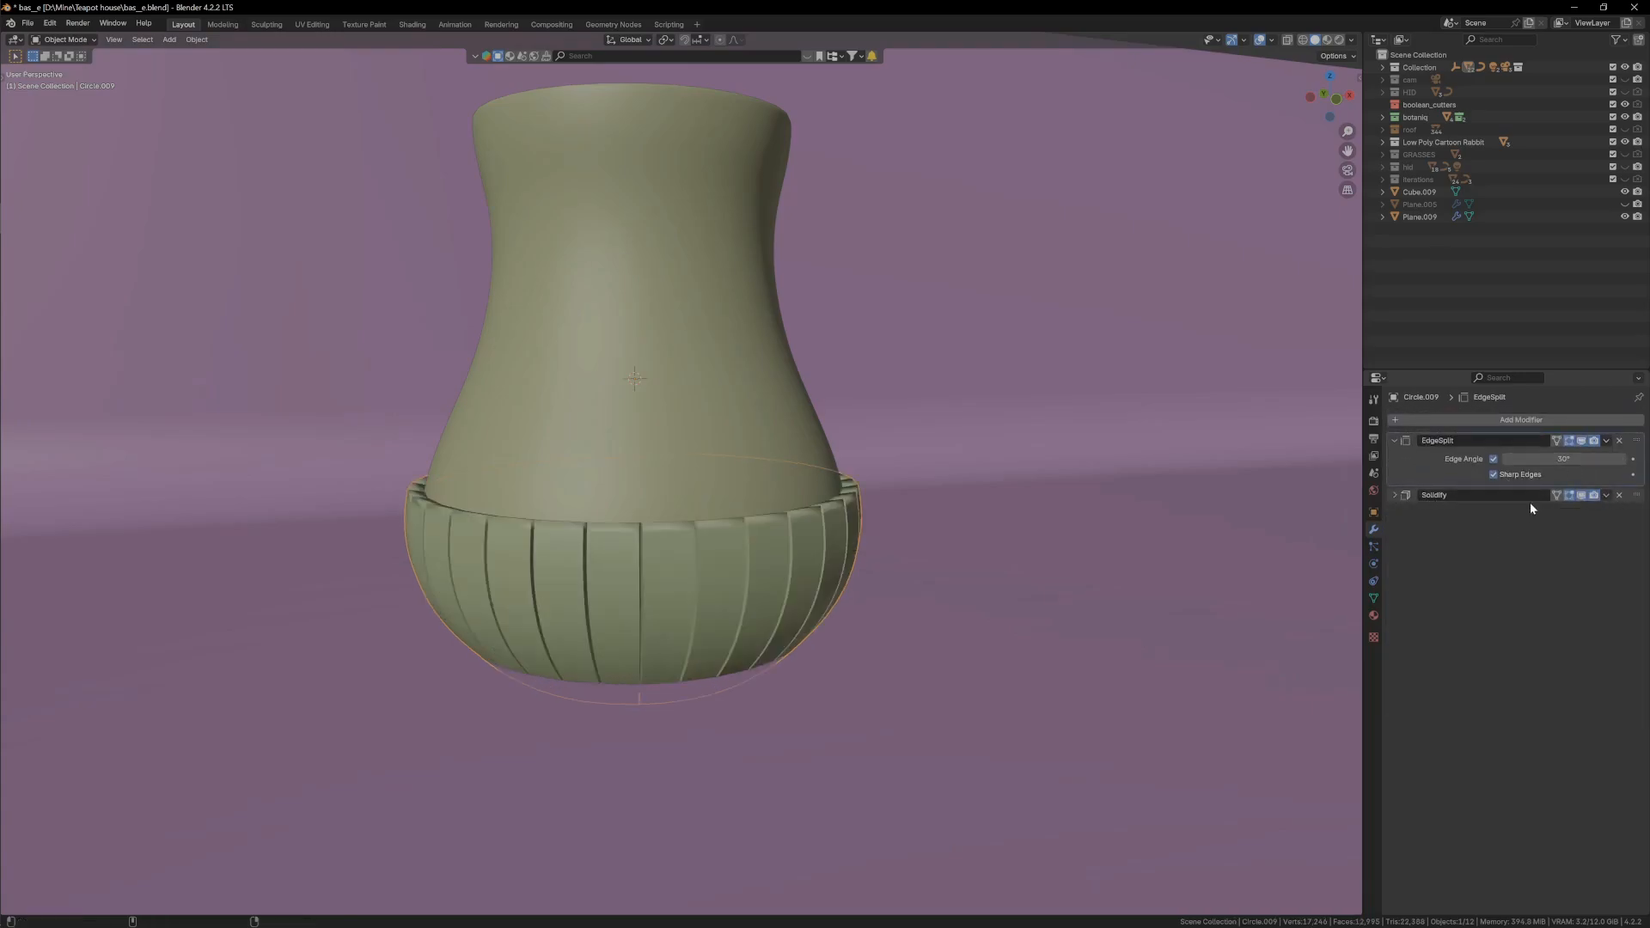
pyautogui.press('q')
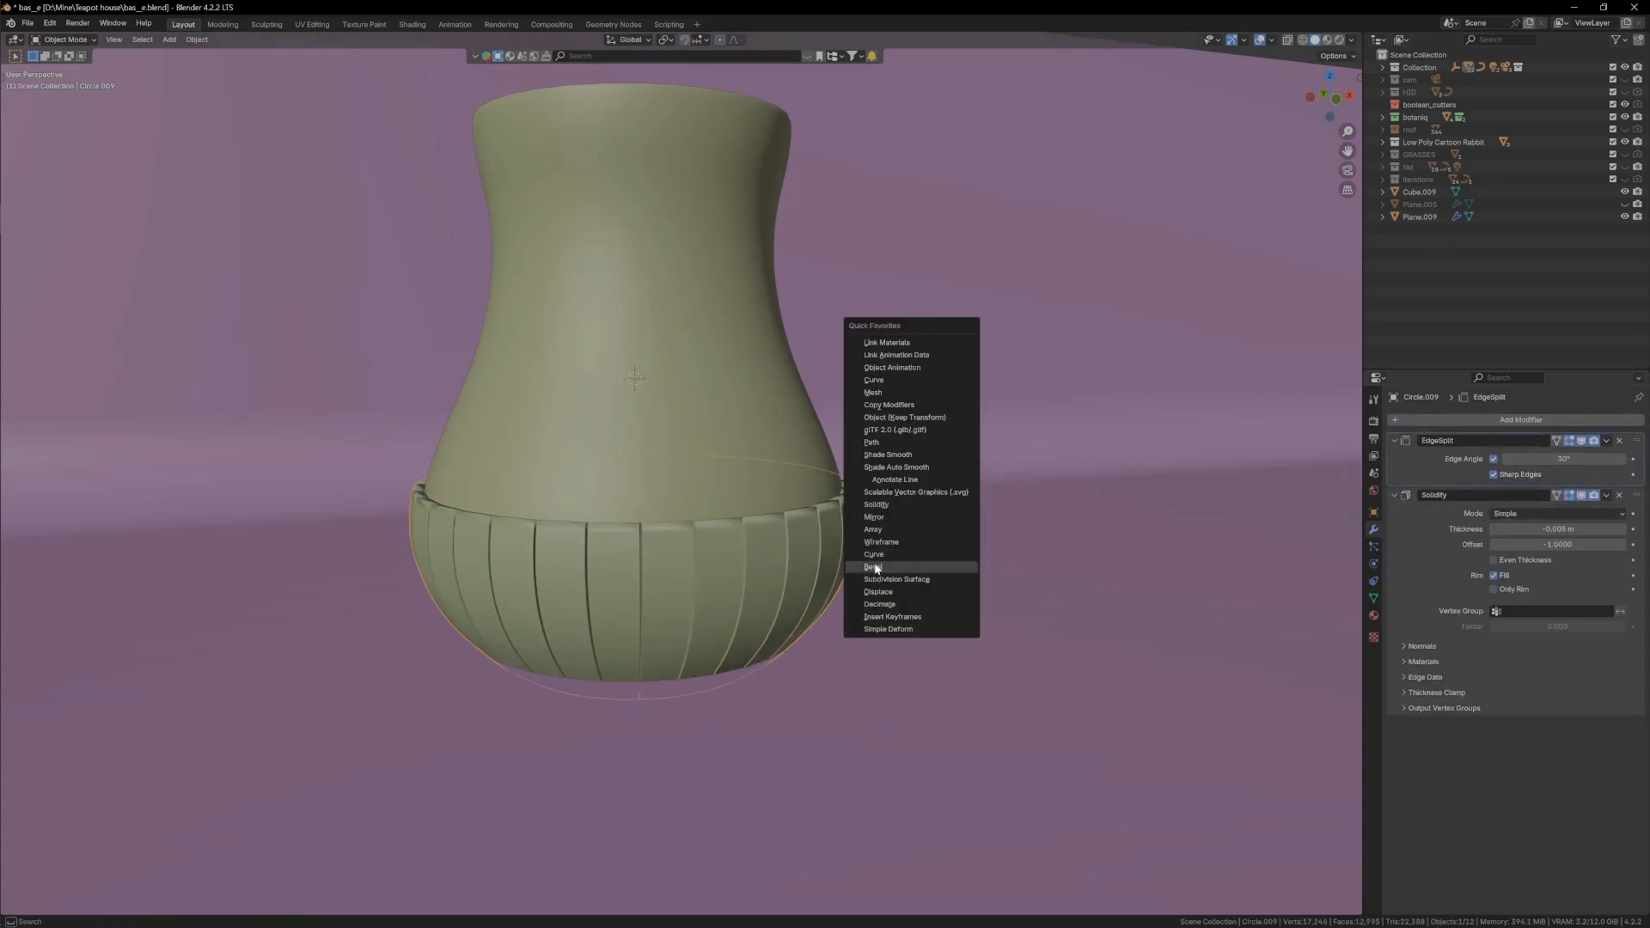
pyautogui.click(873, 566)
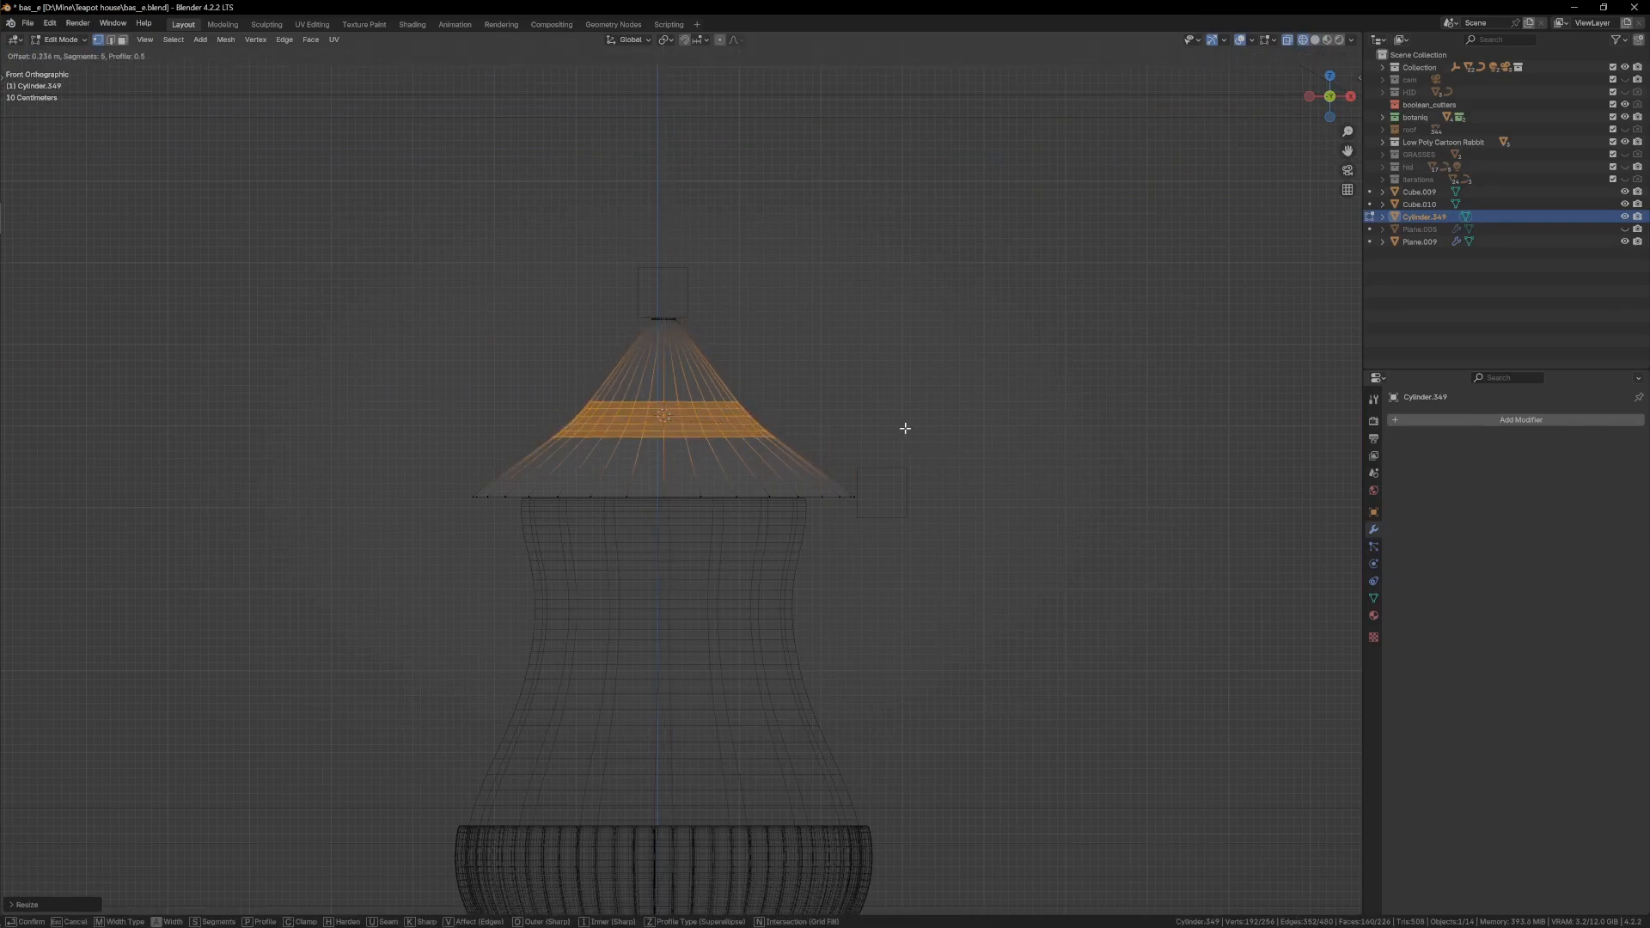
# Model the cone roof and add bevelled curves for the spout and curly handle
pyautogui.press('Tab')
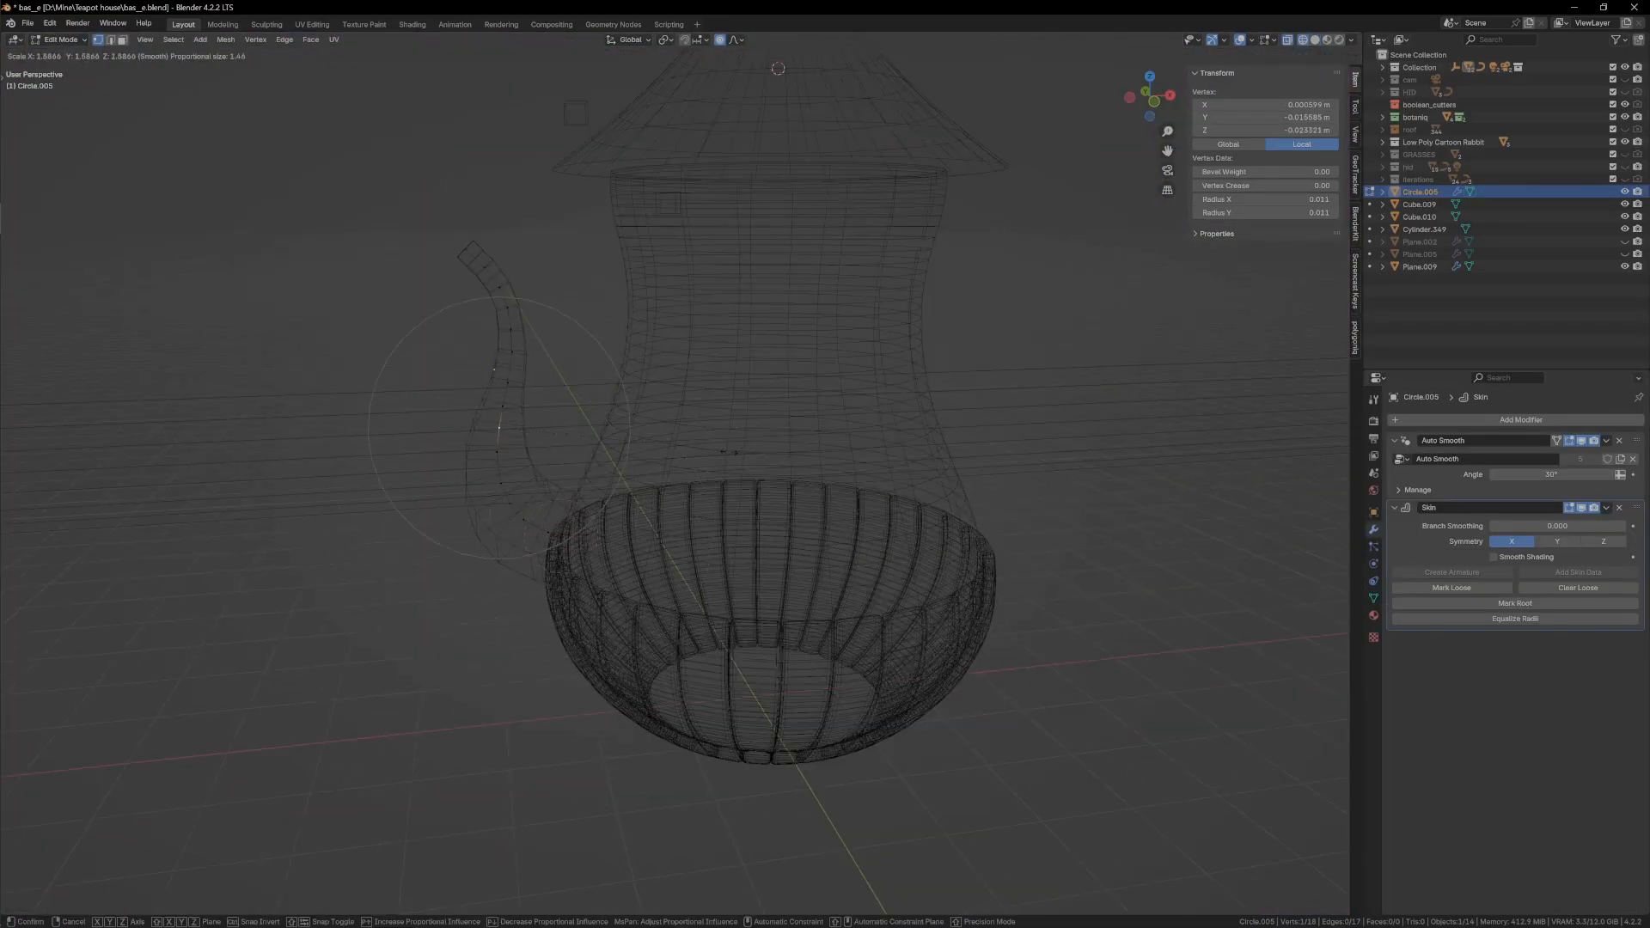
pyautogui.press('Tab')
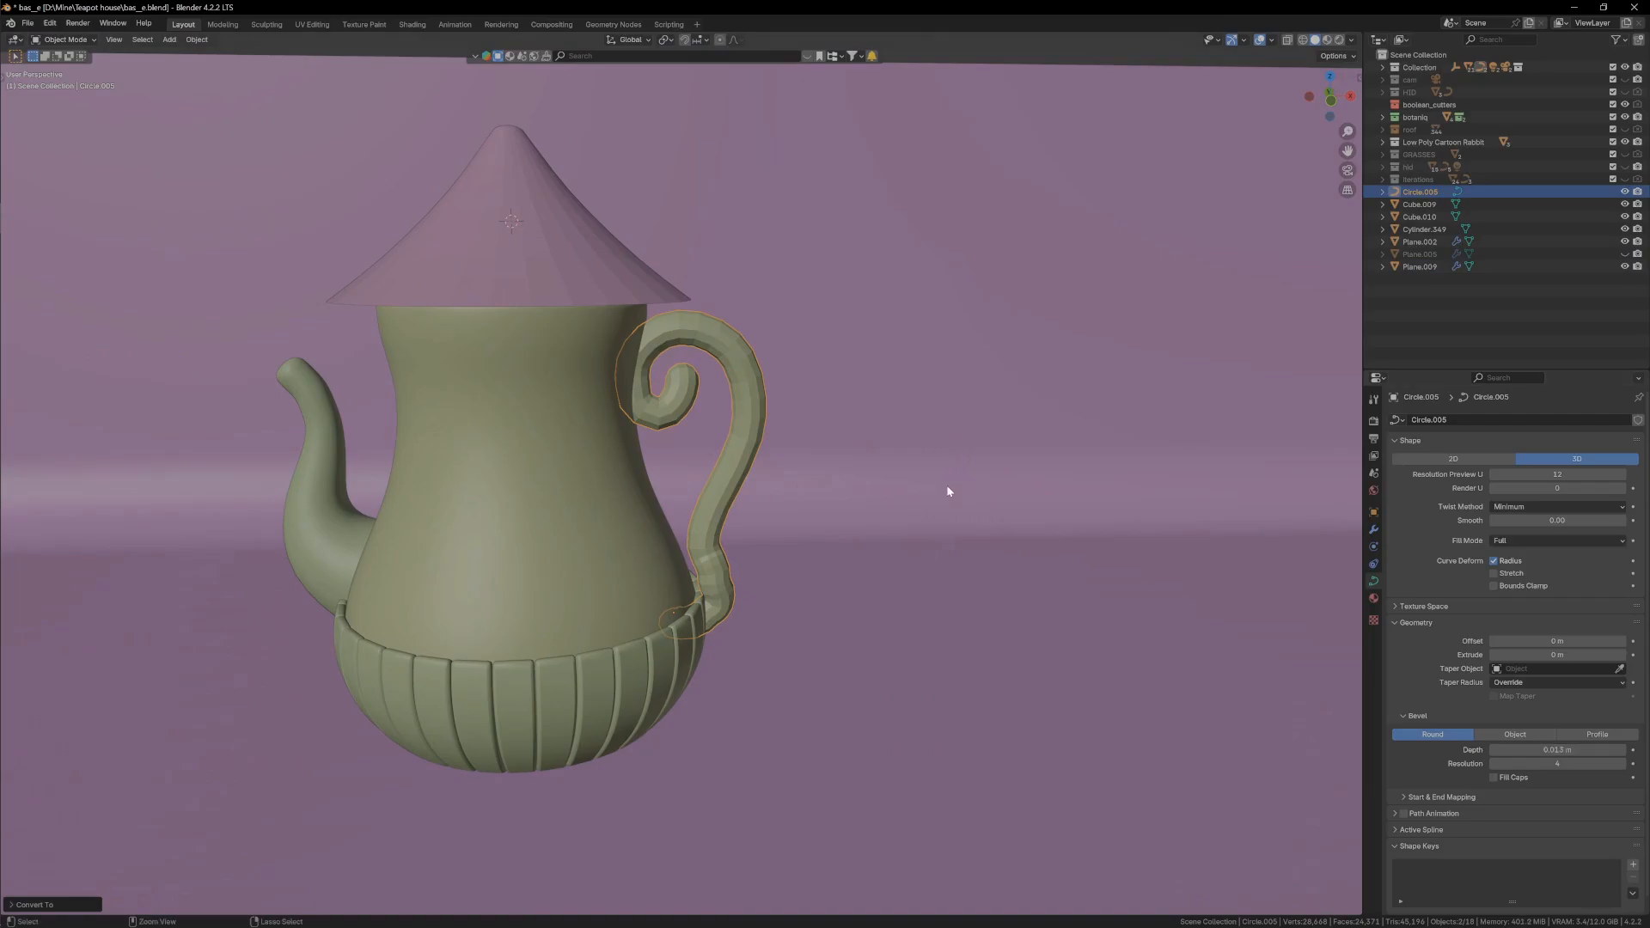
pyautogui.click(1595, 734)
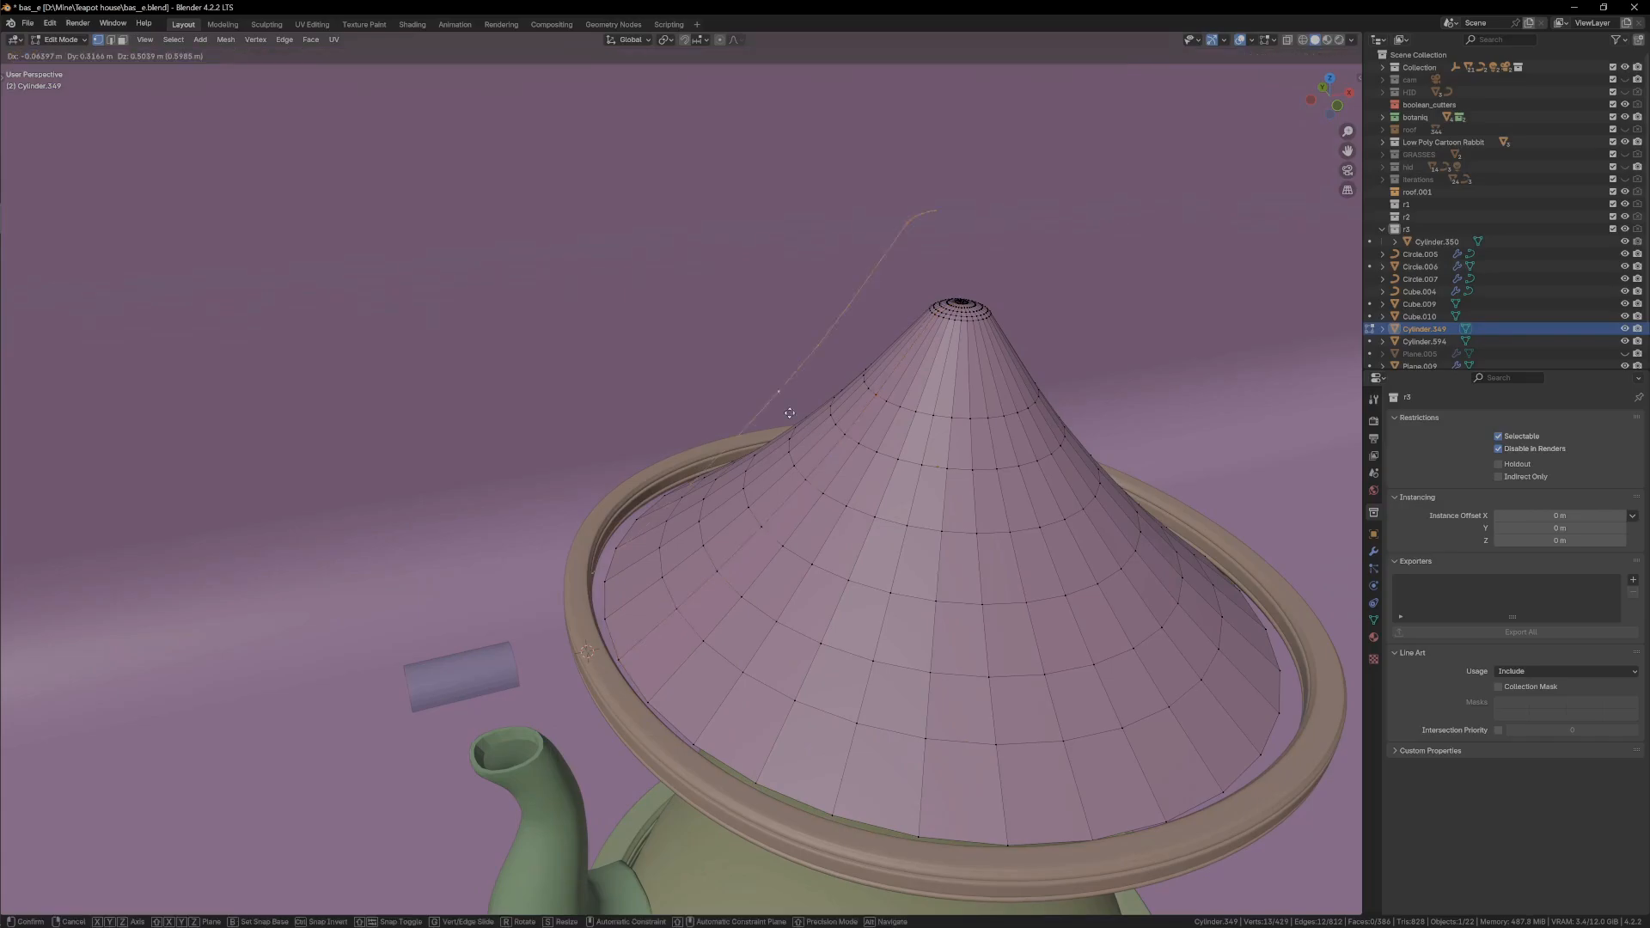
# Repeat a small cylinder along the brim ring using Array and Curve modifiers
pyautogui.press('Tab')
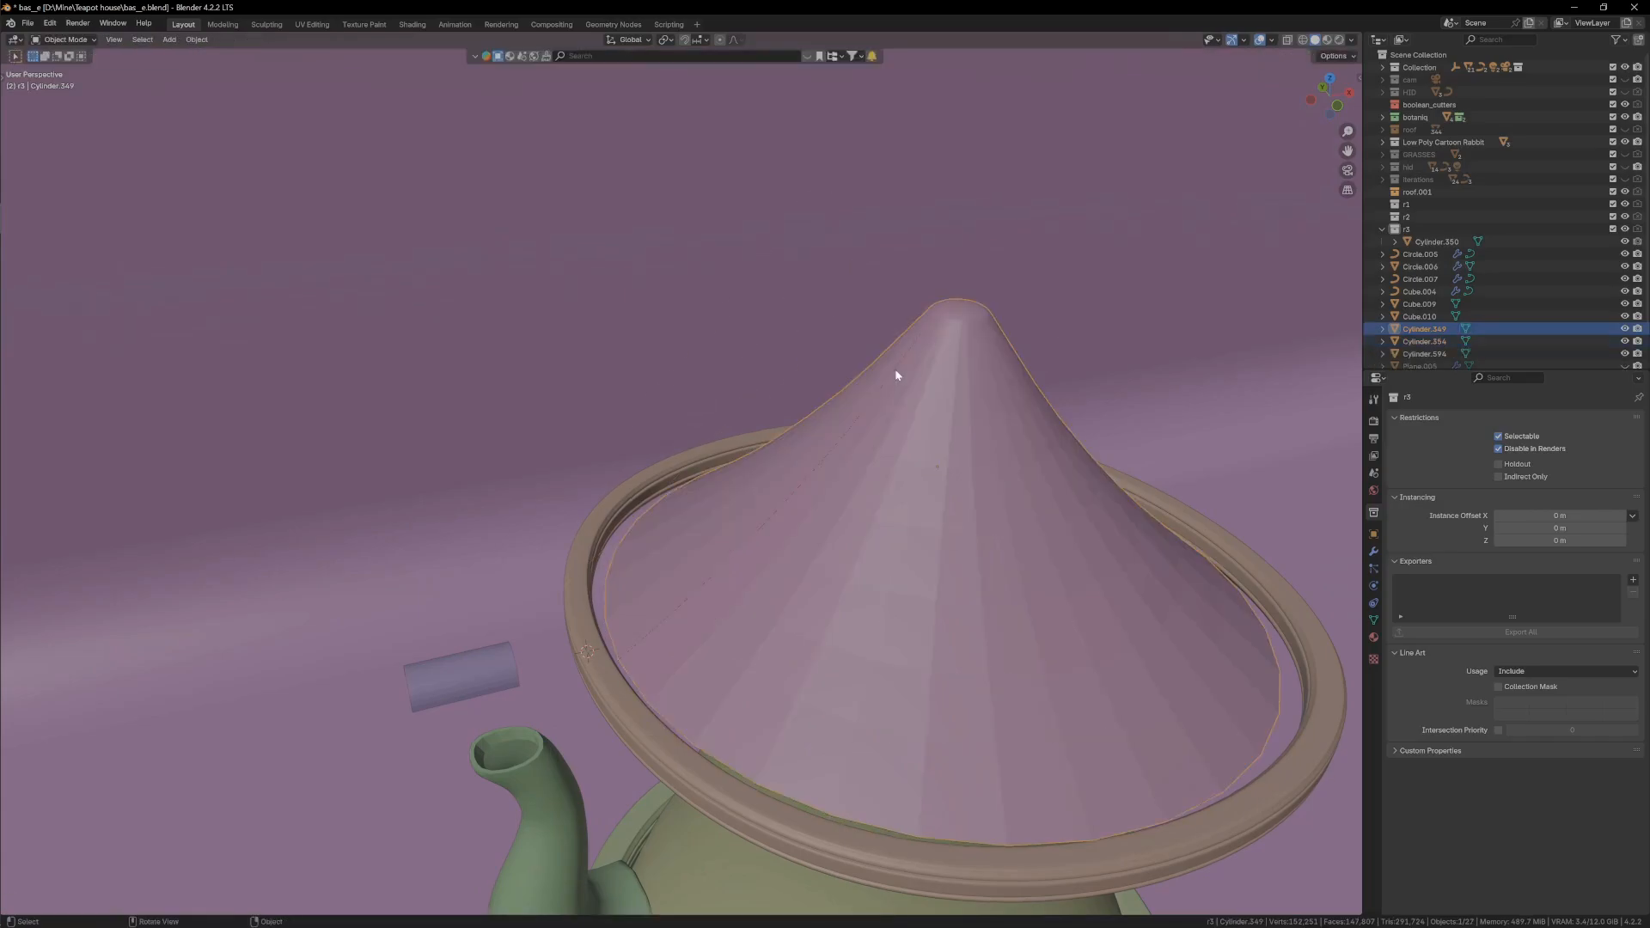
pyautogui.click(1434, 240)
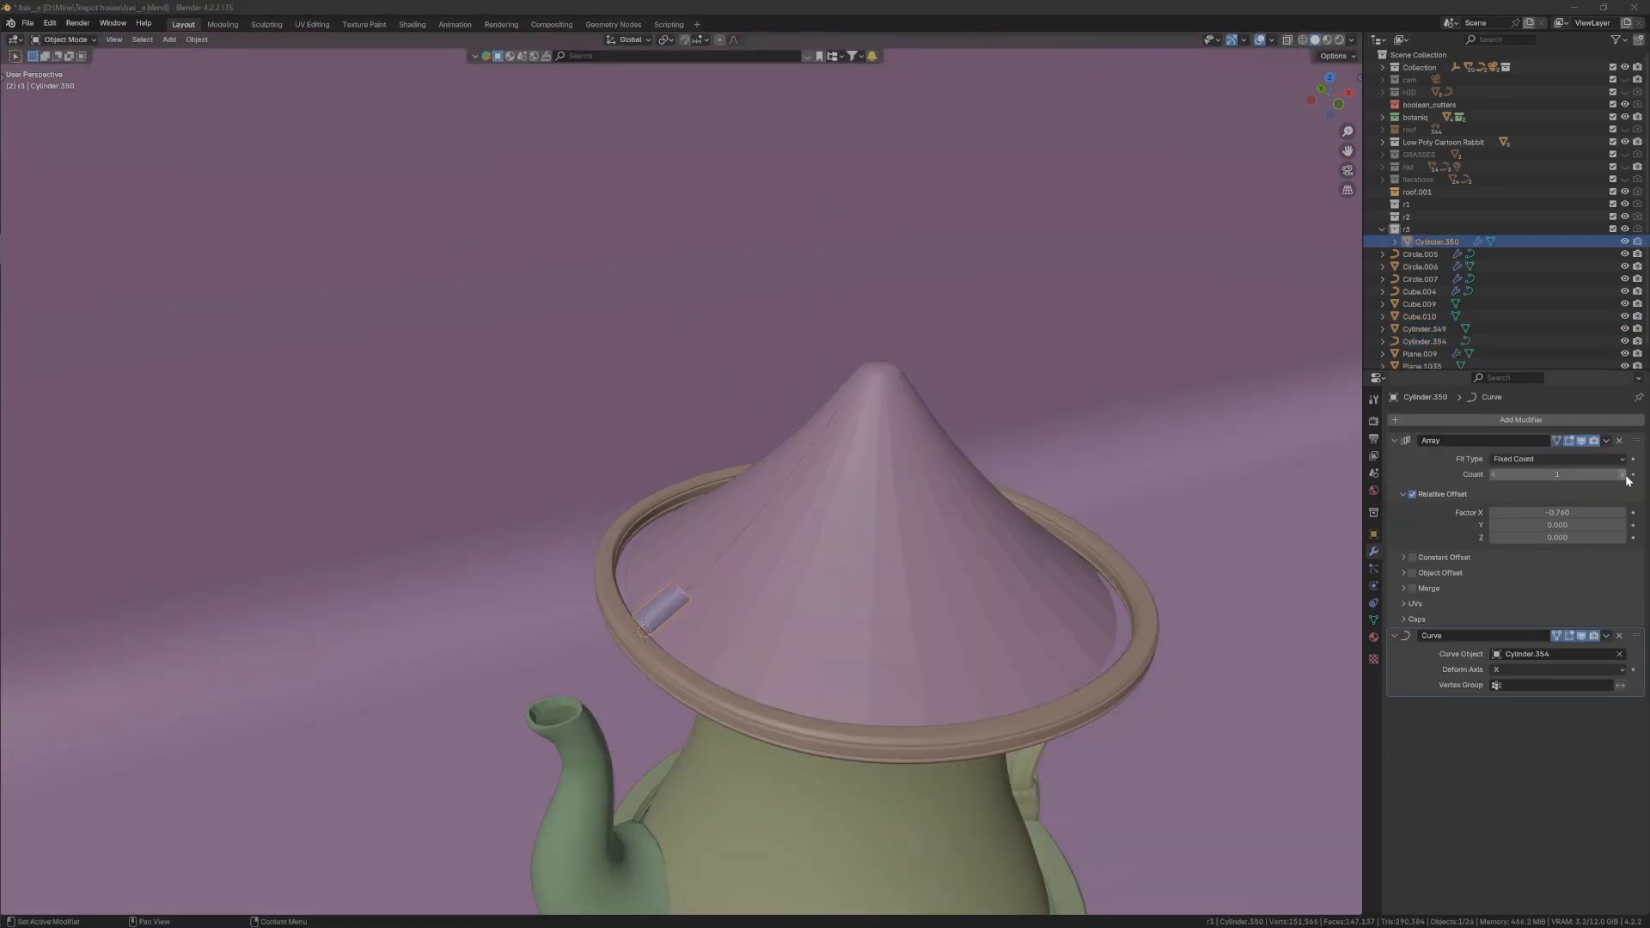
pyautogui.click(1557, 475)
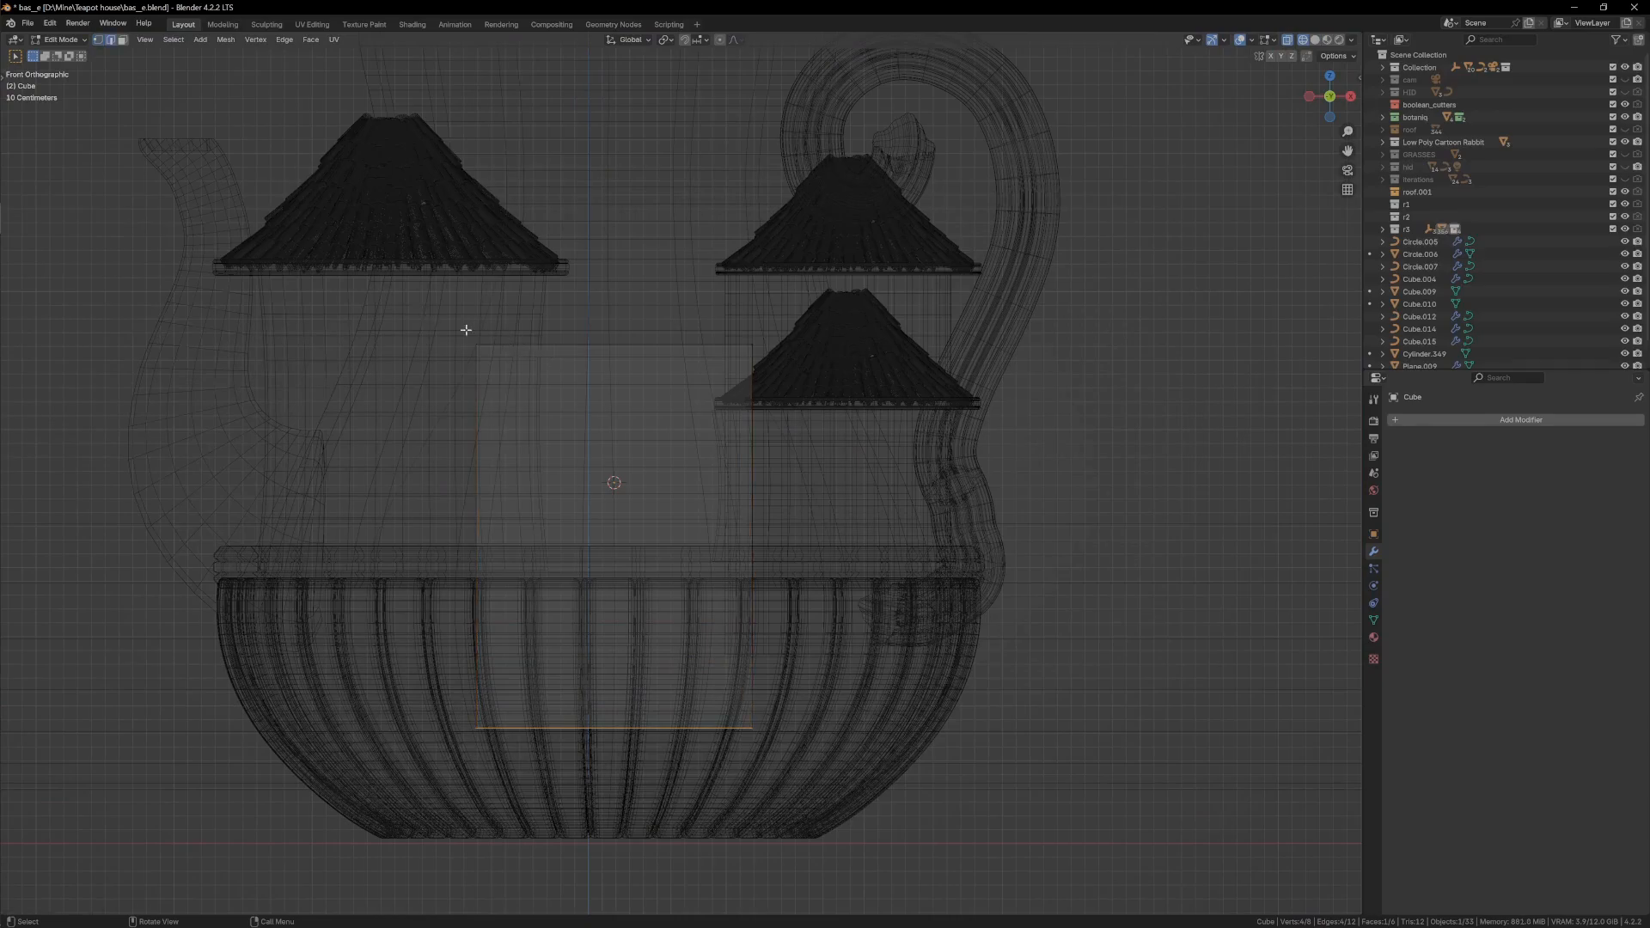
# Duplicate tiled turret roofs and give the arch trim a moulded custom bevel profile
pyautogui.press('Tab')
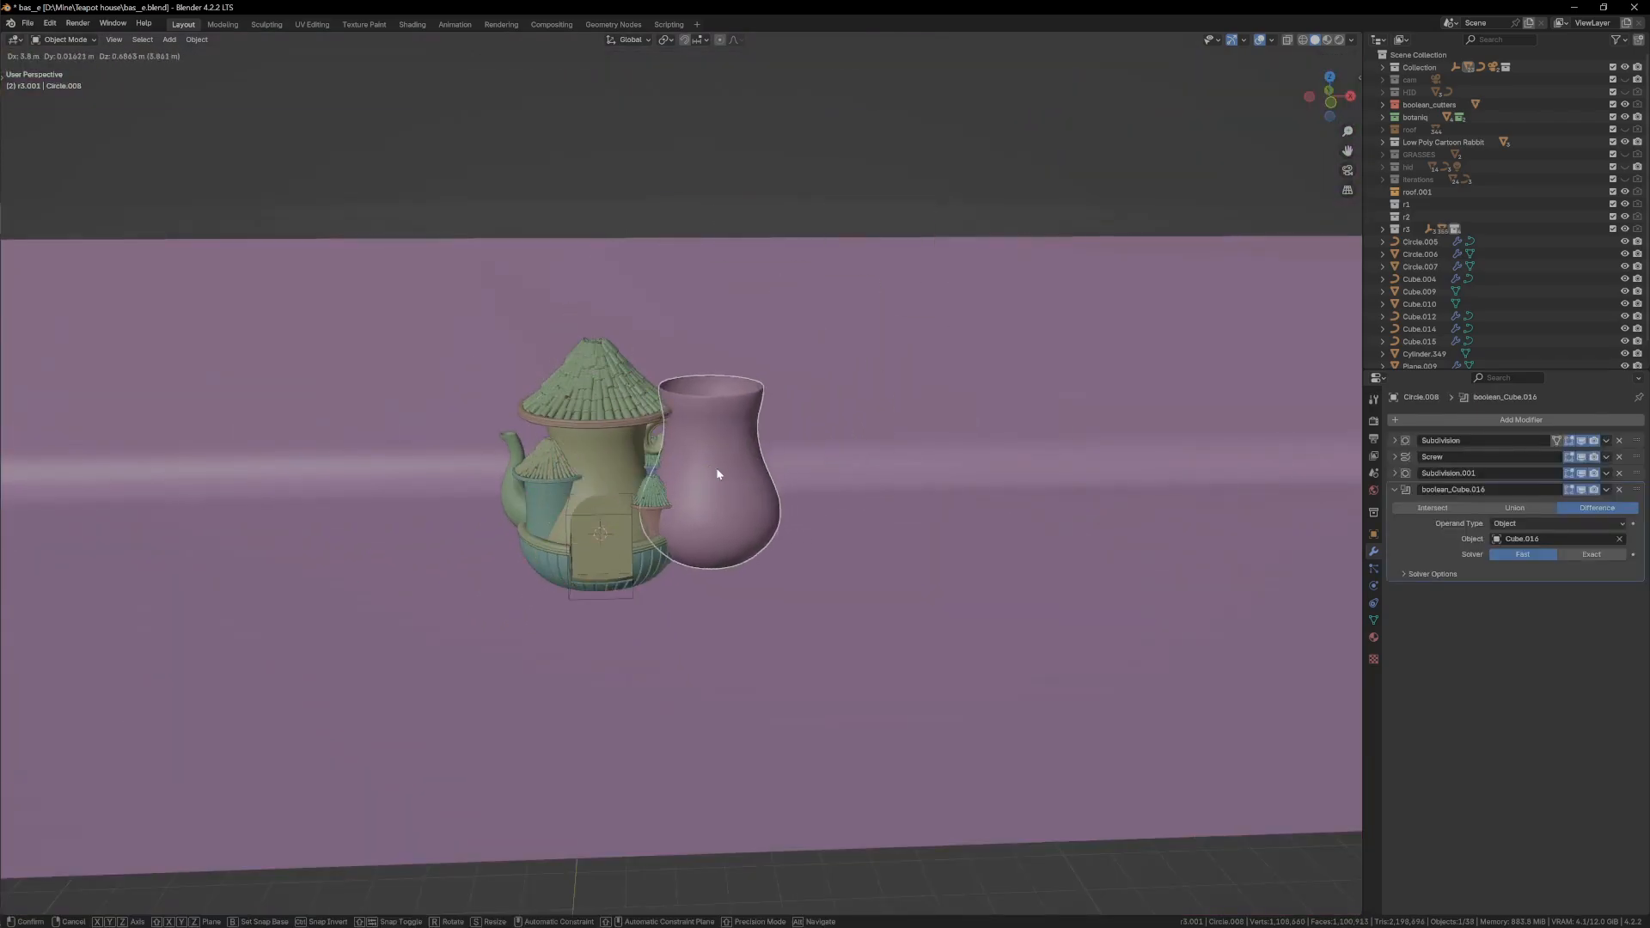
pyautogui.press('Tab')
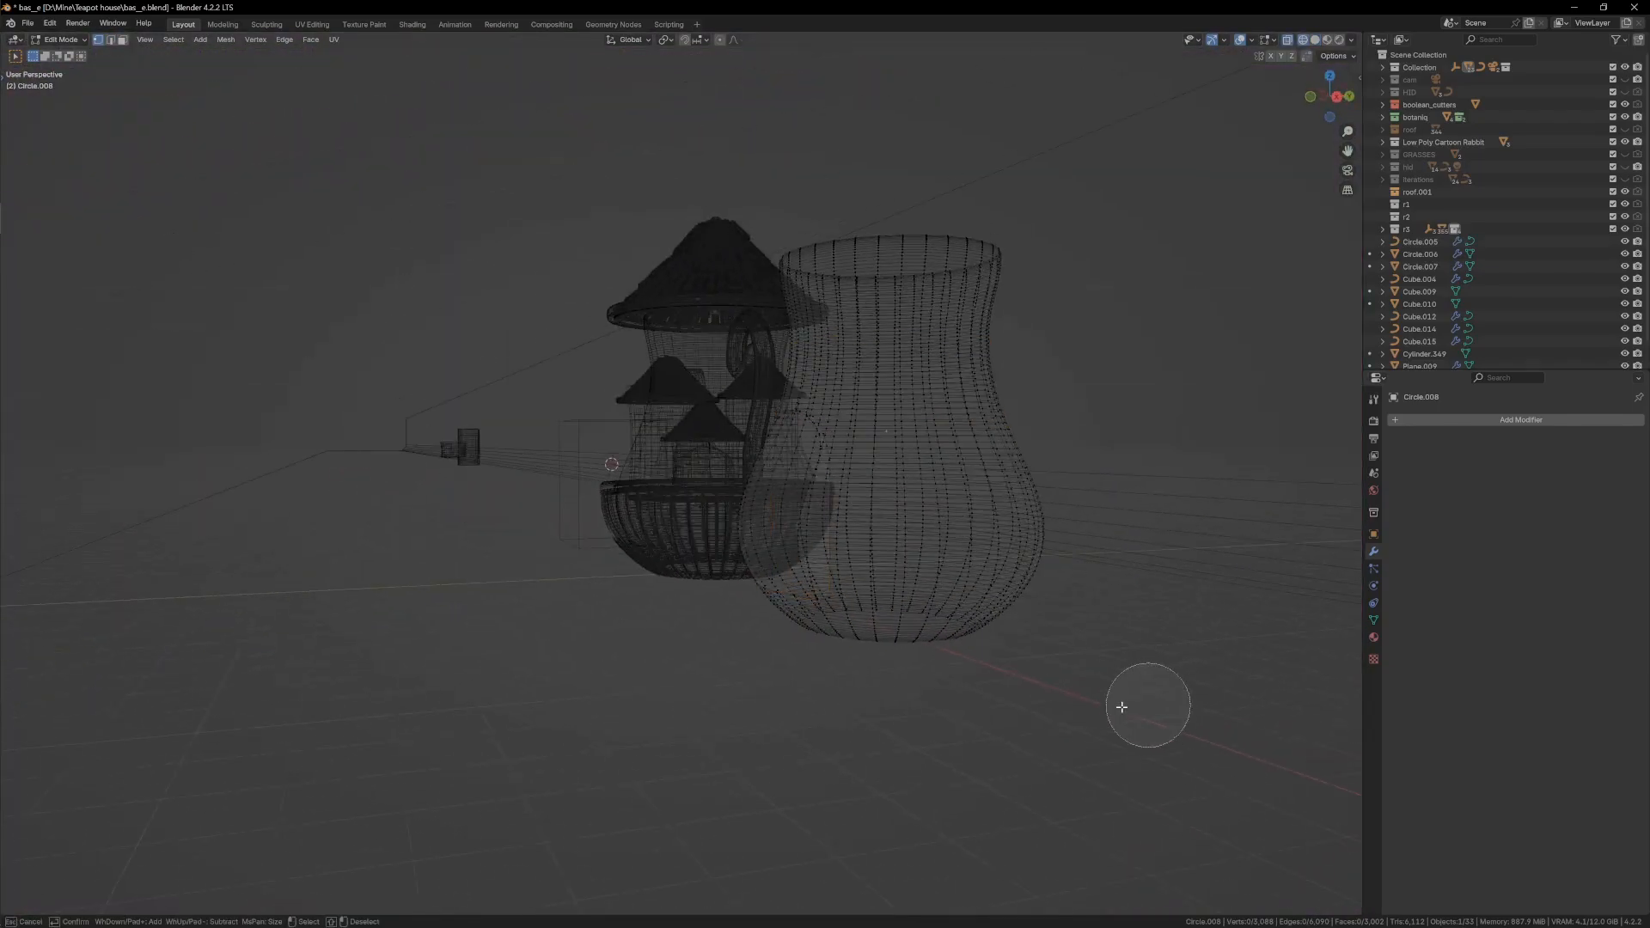
pyautogui.press('Tab')
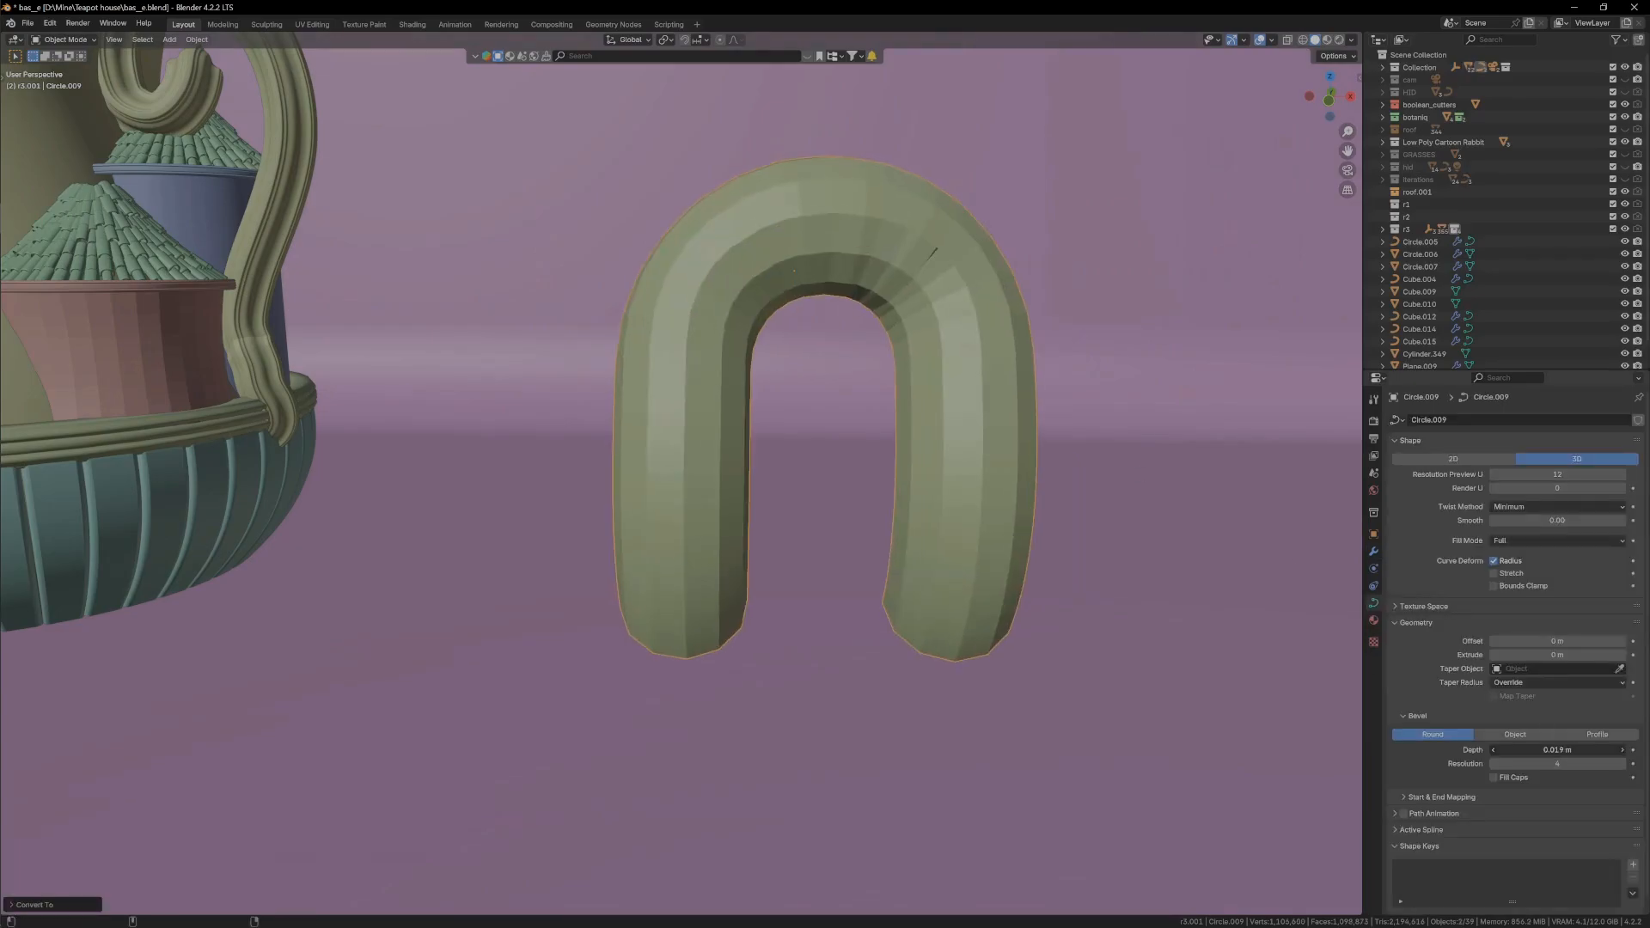
pyautogui.click(1595, 734)
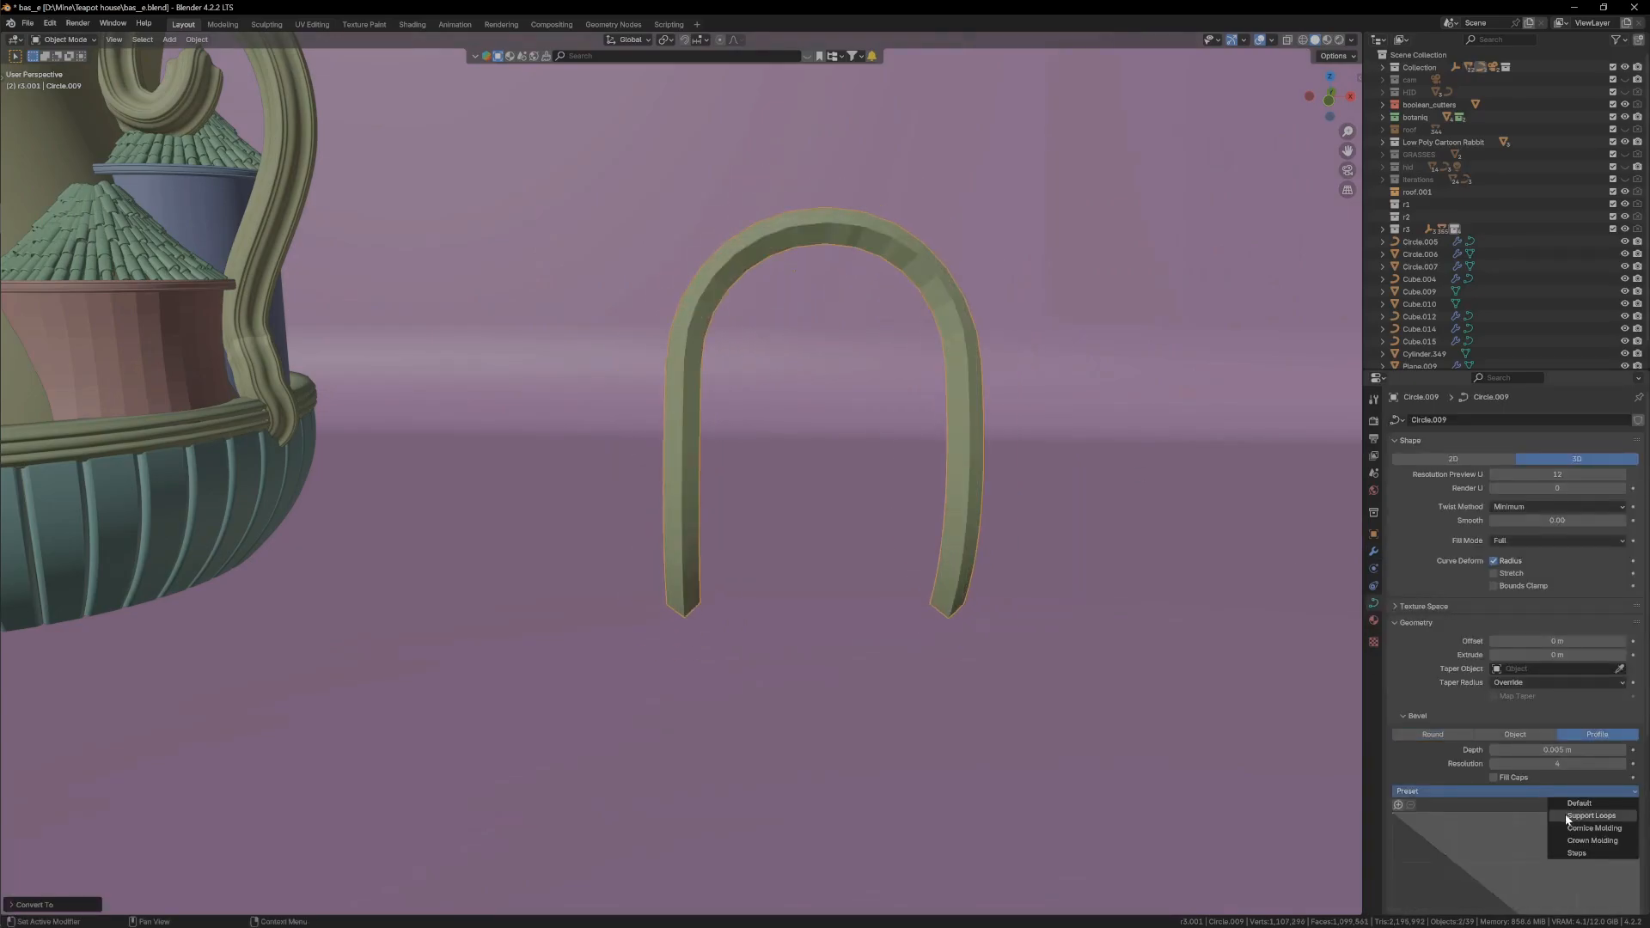
pyautogui.click(1593, 815)
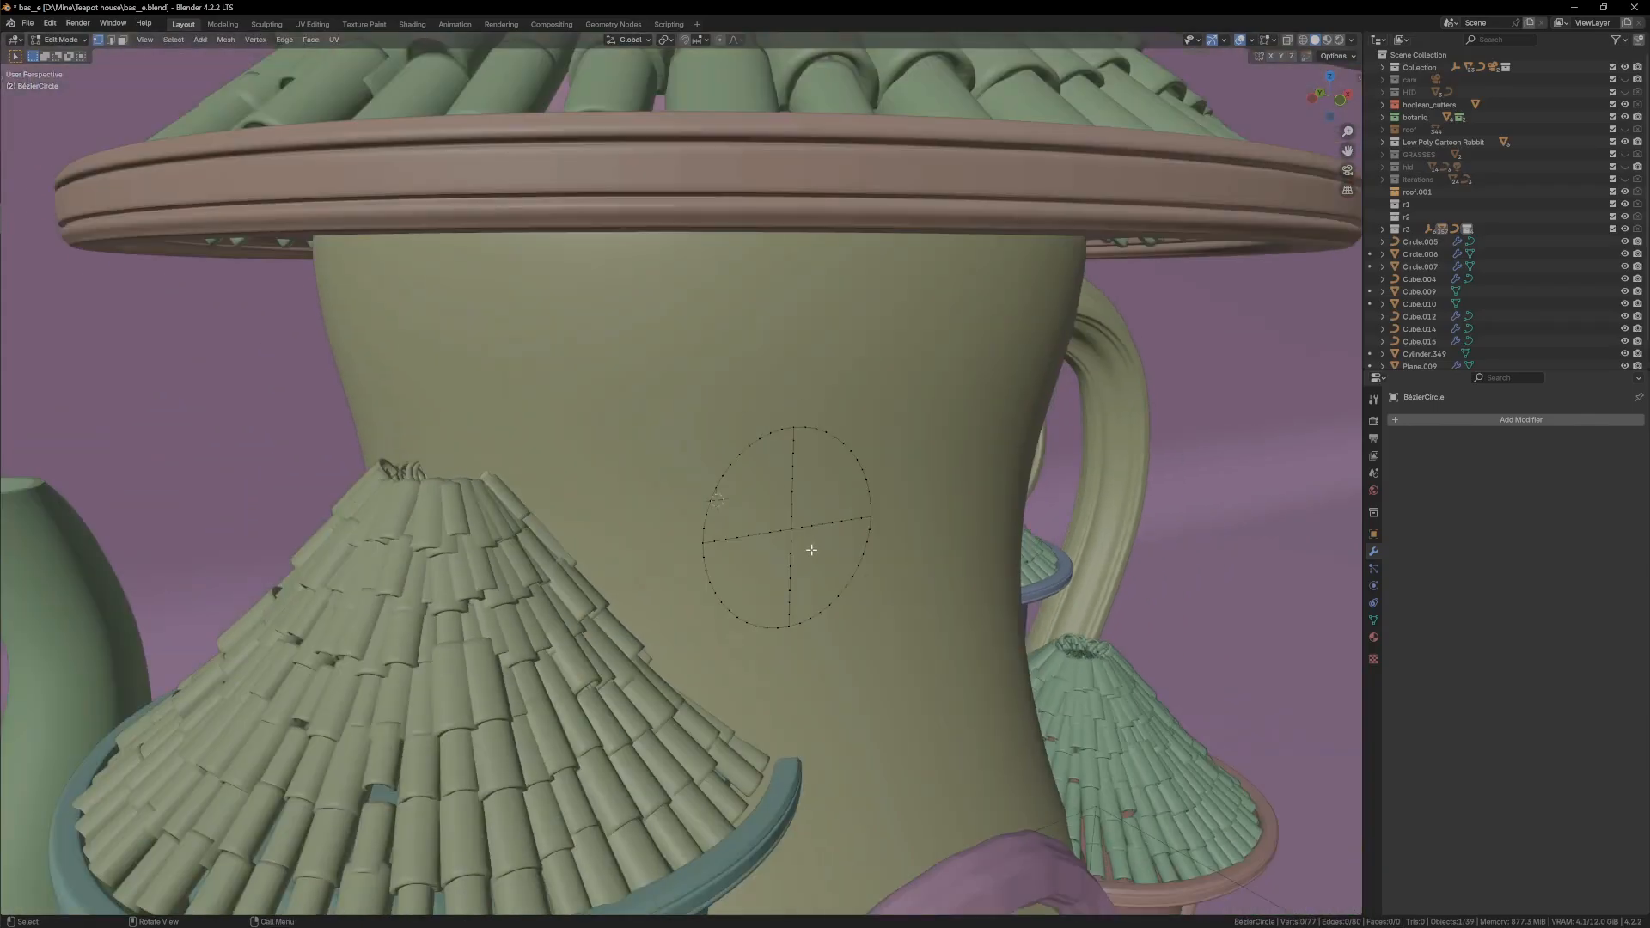
# Shrinkwrap the round window circle onto the house wall
pyautogui.click(1521, 420)
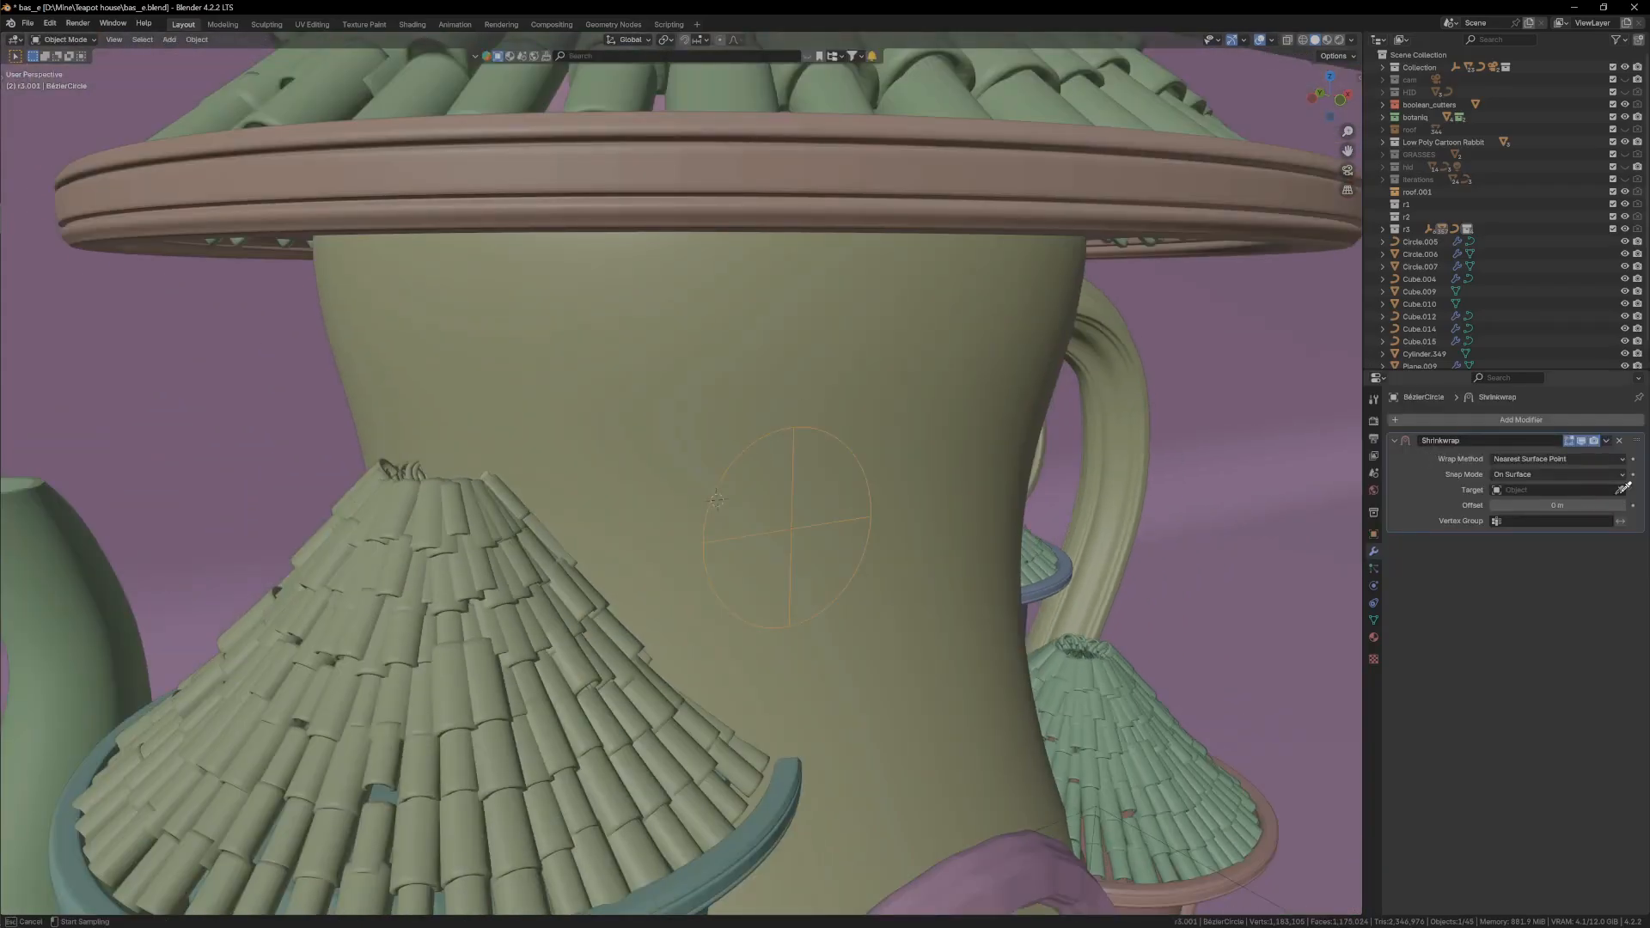
pyautogui.click(1560, 459)
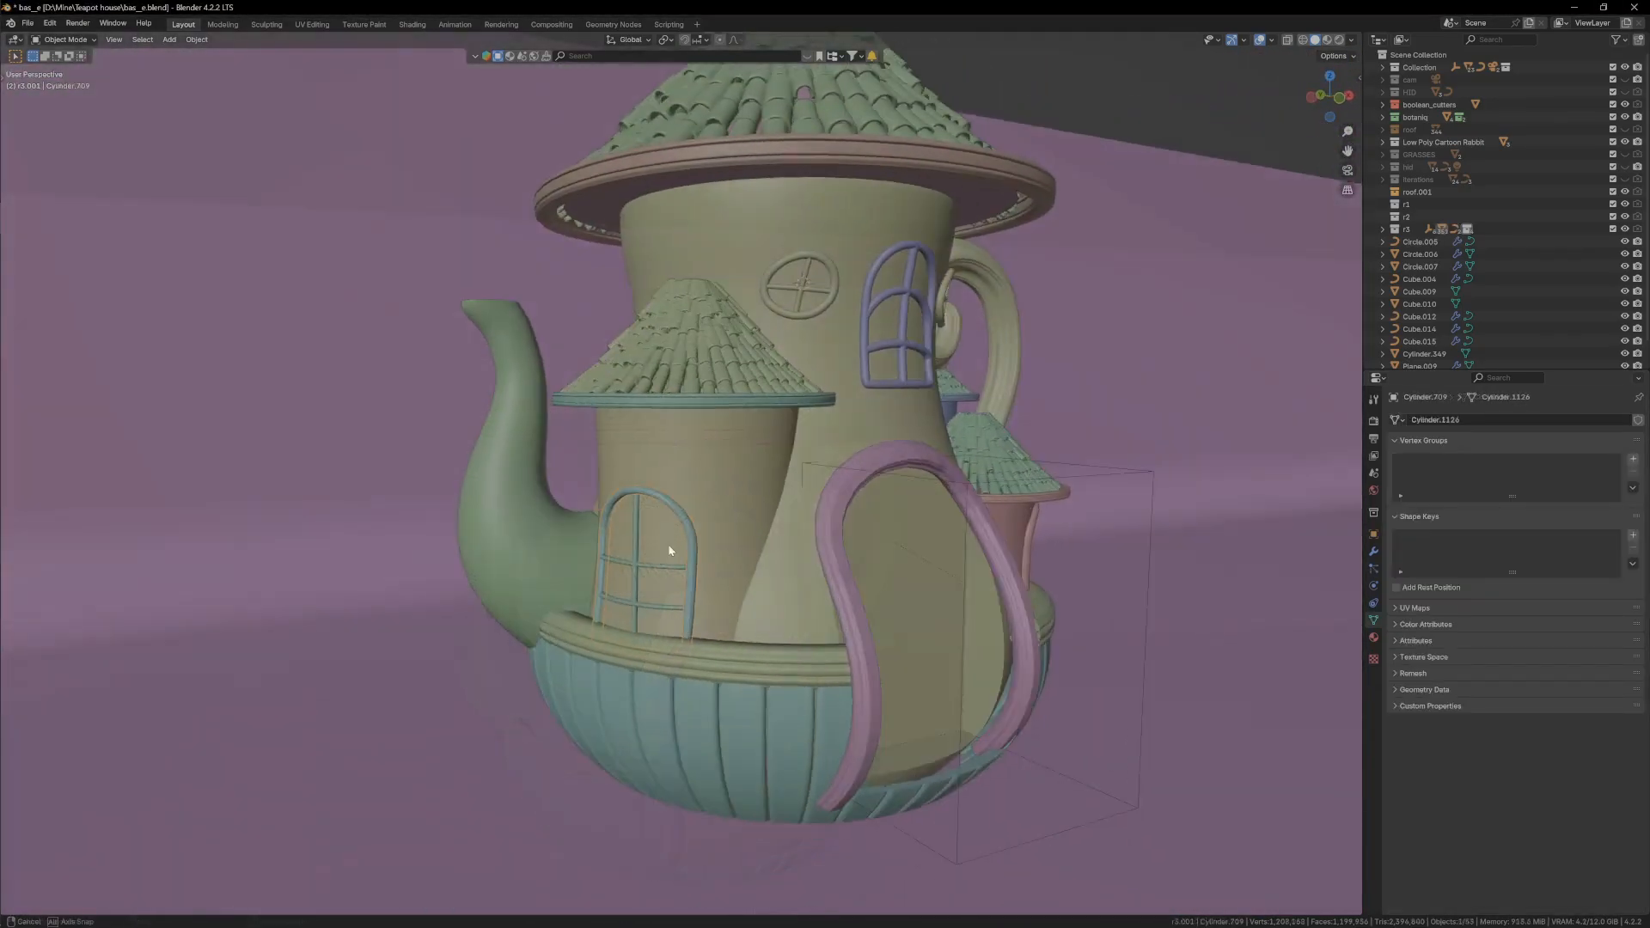
# Array the door planks, Boolean them to the arched door shape and bevel via Quick Favourites
pyautogui.press('q')
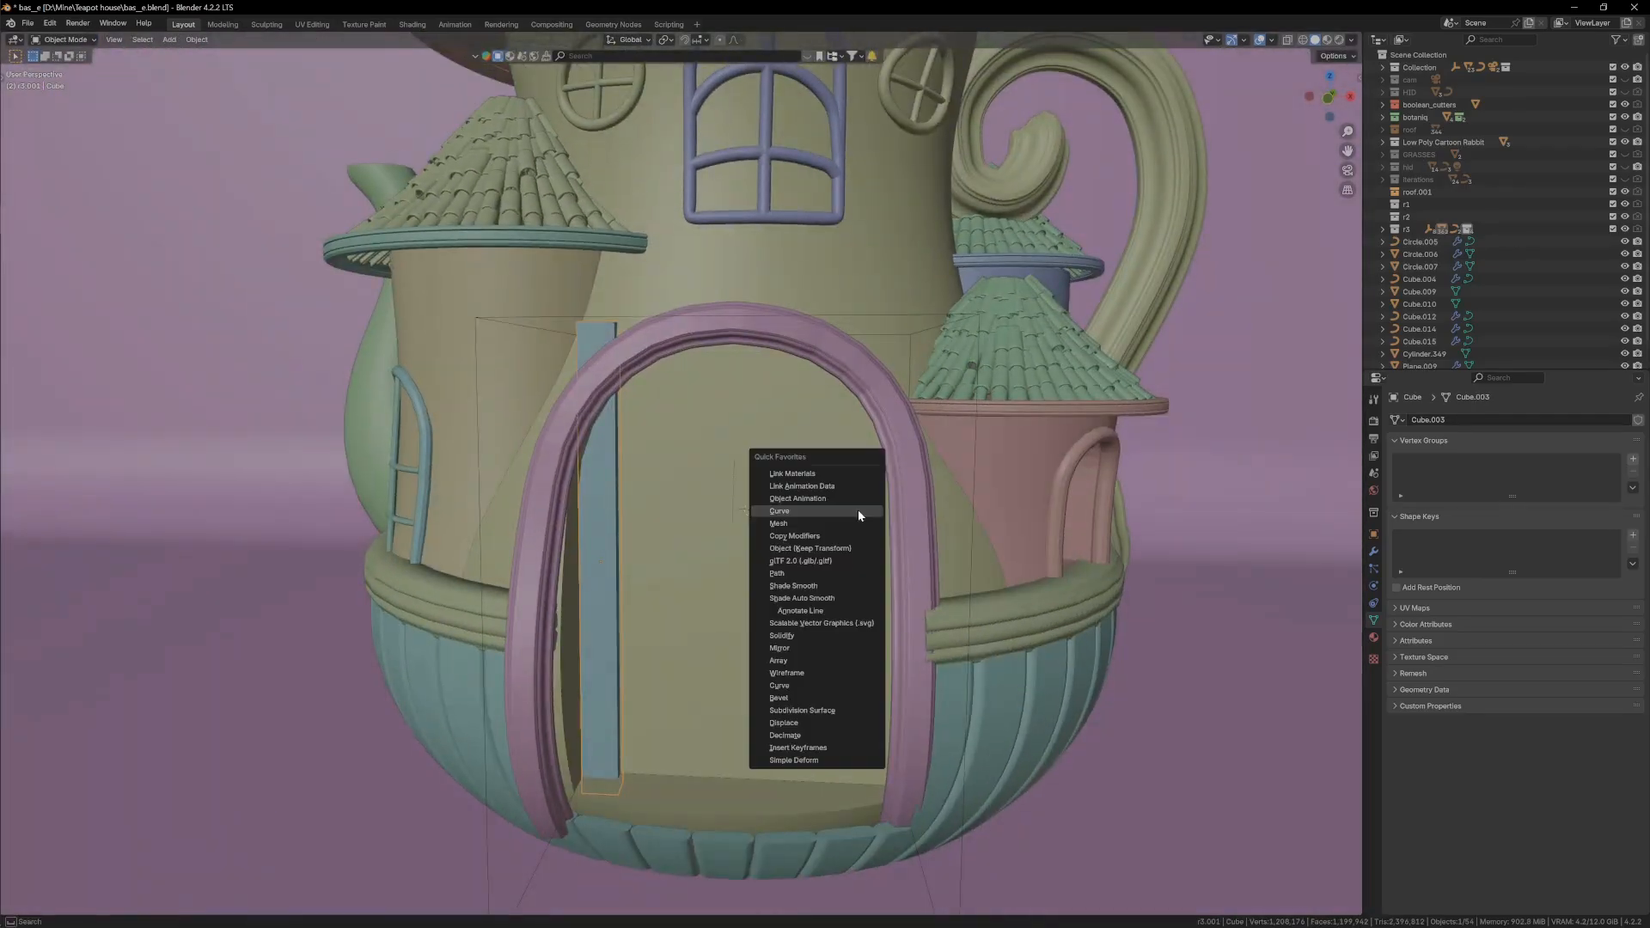
pyautogui.click(779, 660)
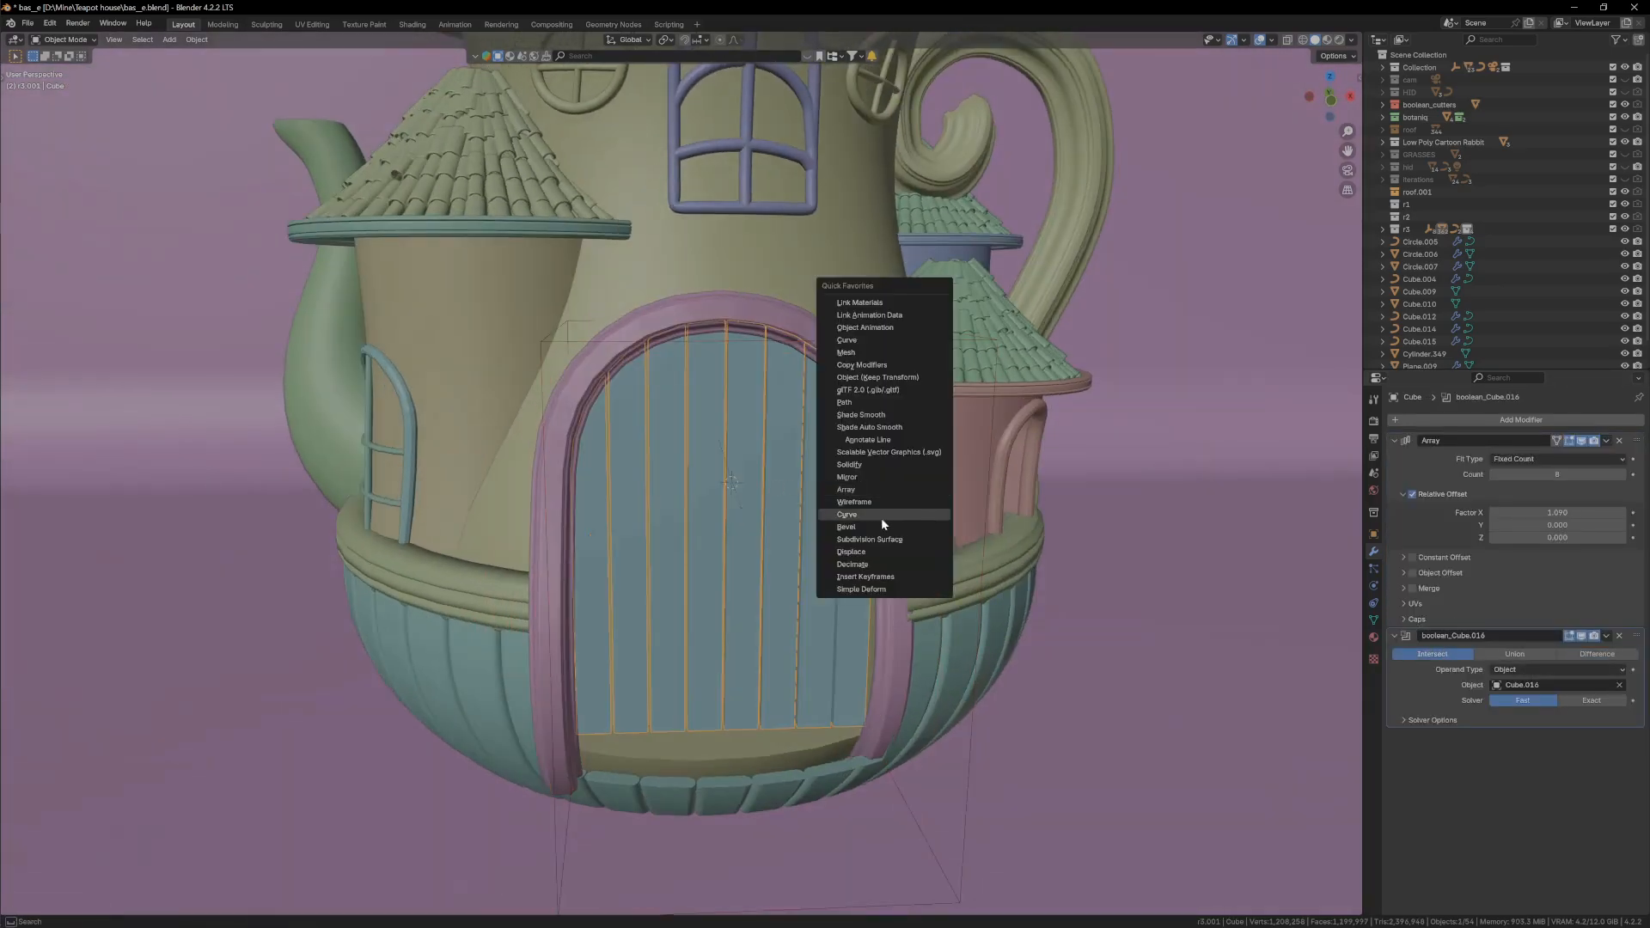
pyautogui.click(845, 526)
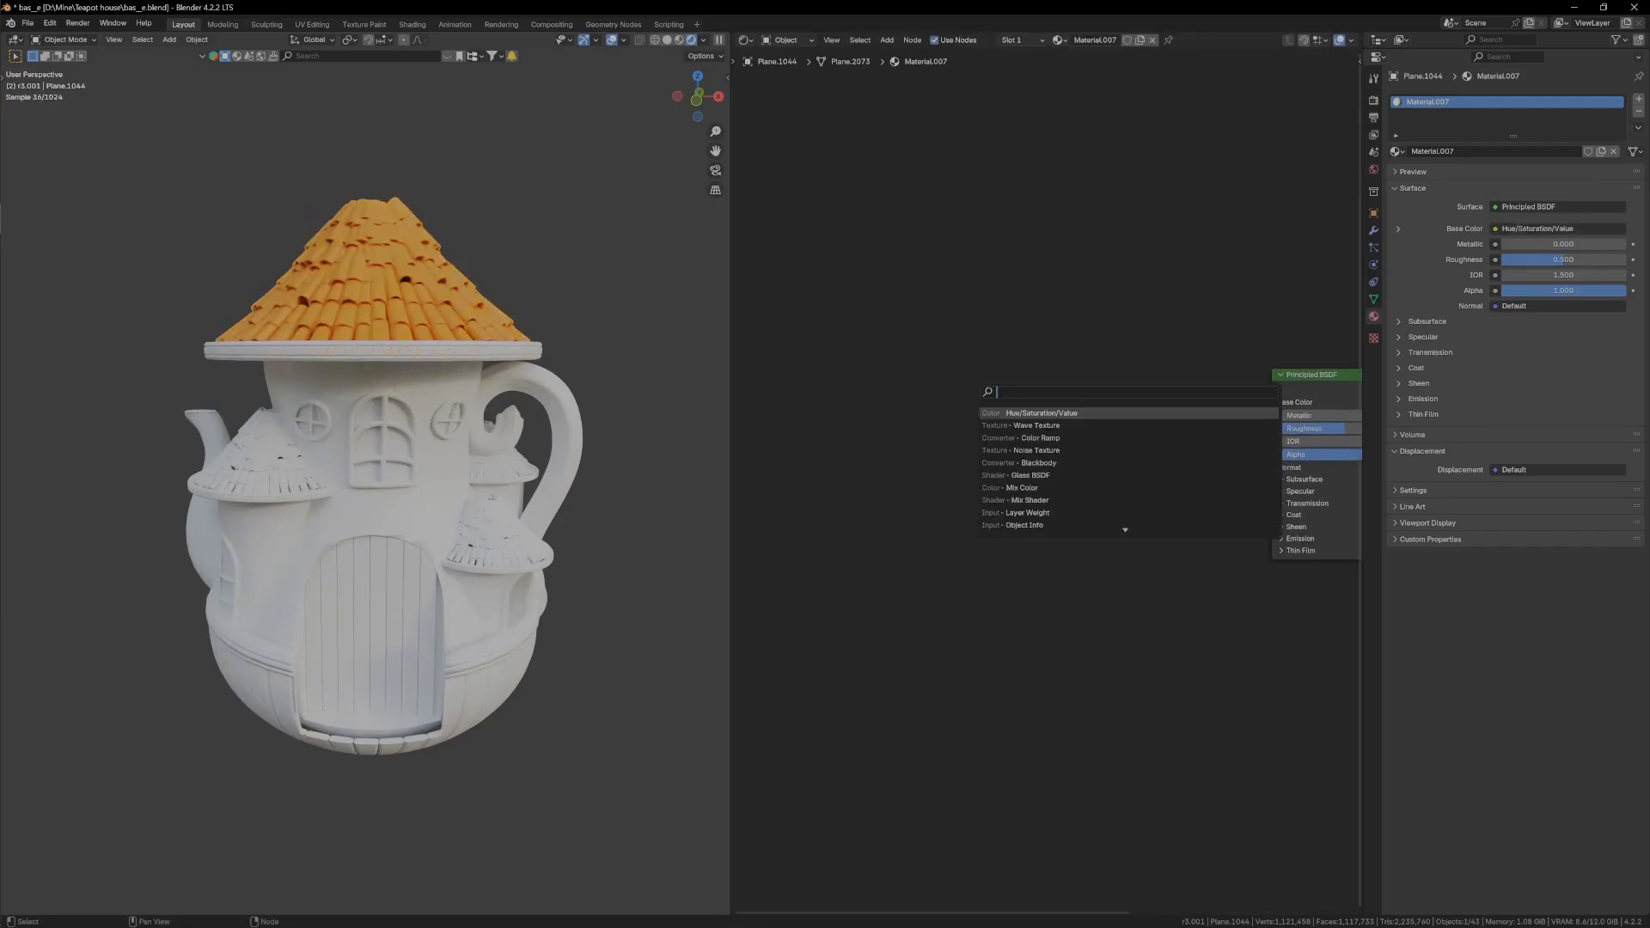
# Drive tile colour variation with Random Per Island through a Color Ramp into Base Color
pyautogui.click(1036, 411)
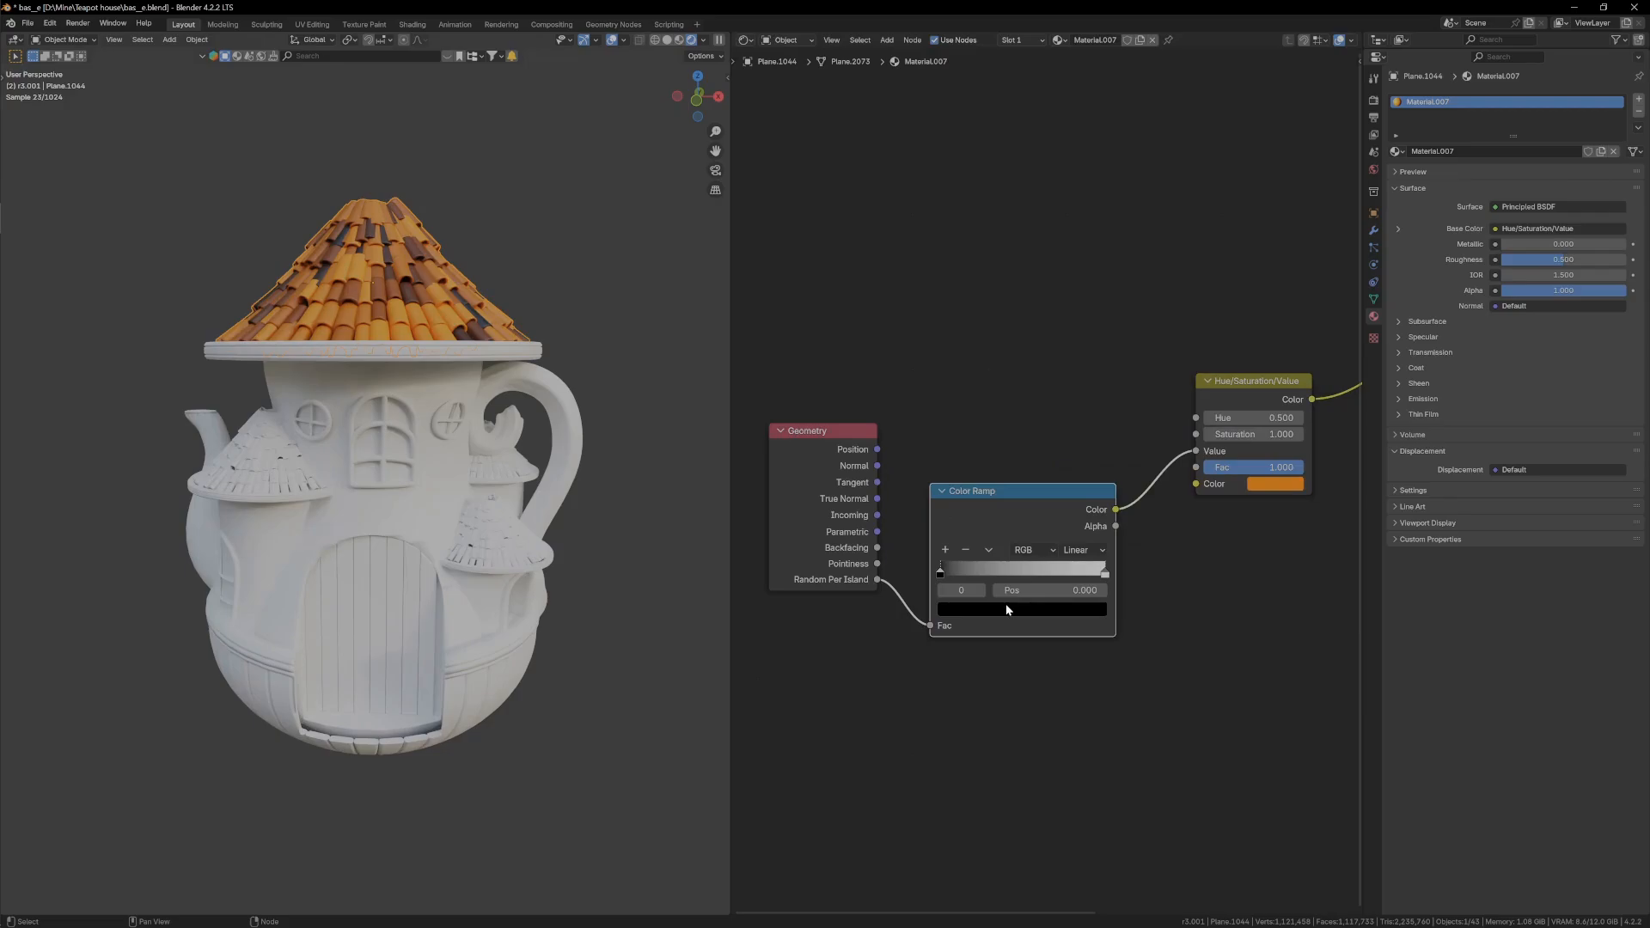
pyautogui.click(1019, 605)
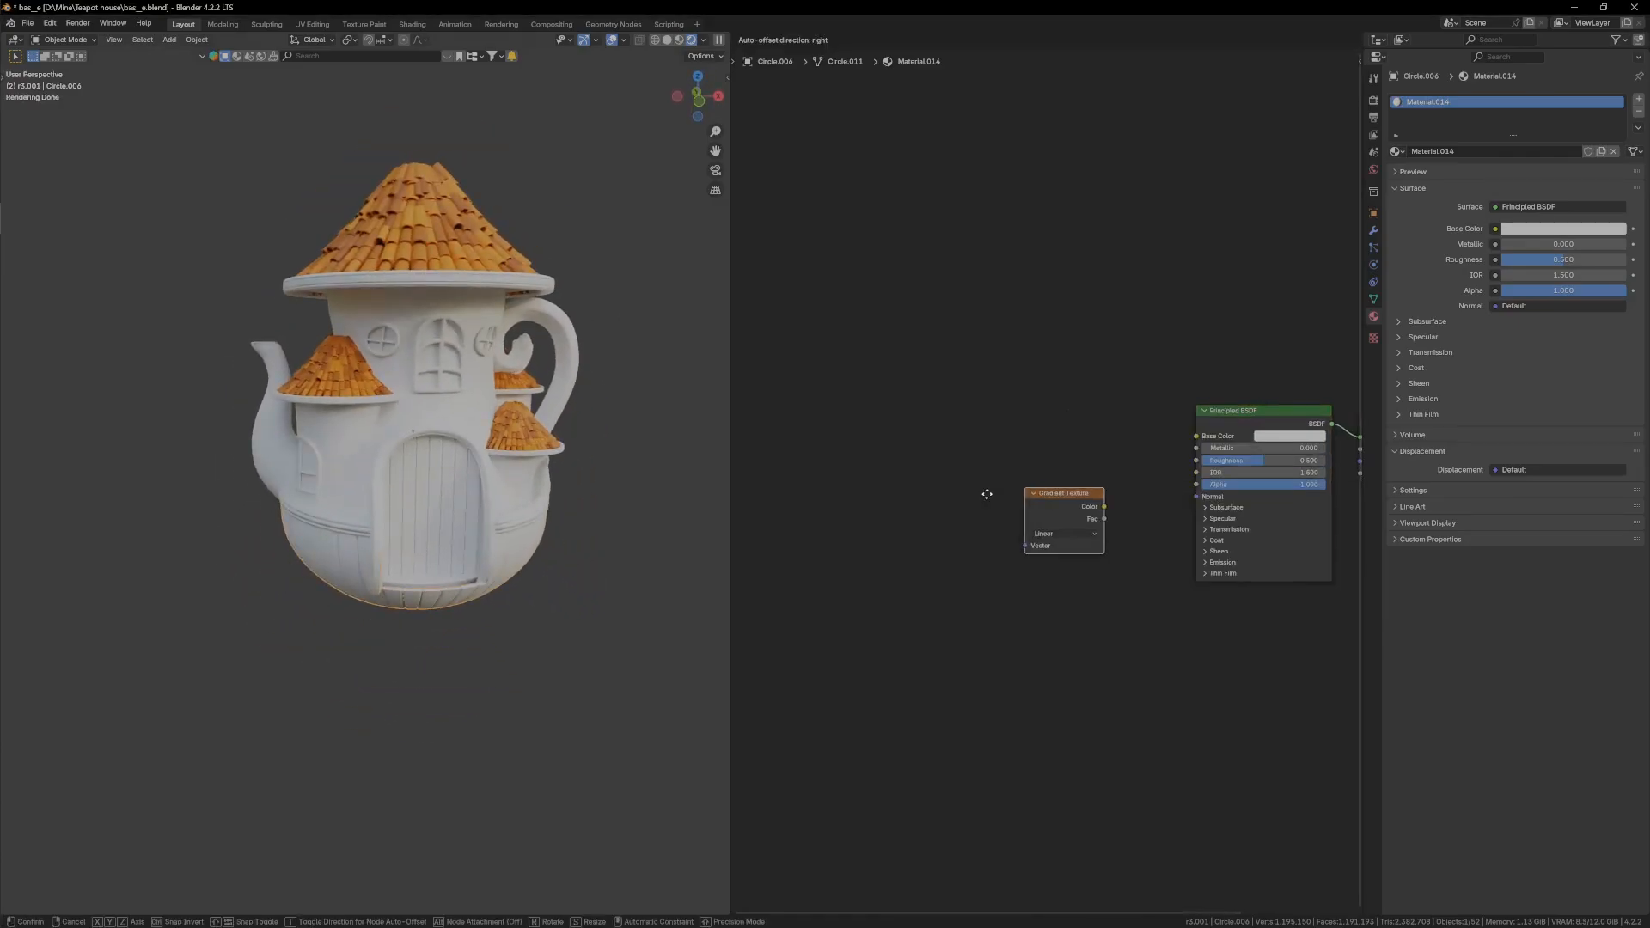
# Add a Gradient Texture and Color Ramp for the green-to-white wall tint
pyautogui.click(887, 40)
pyautogui.write('c')
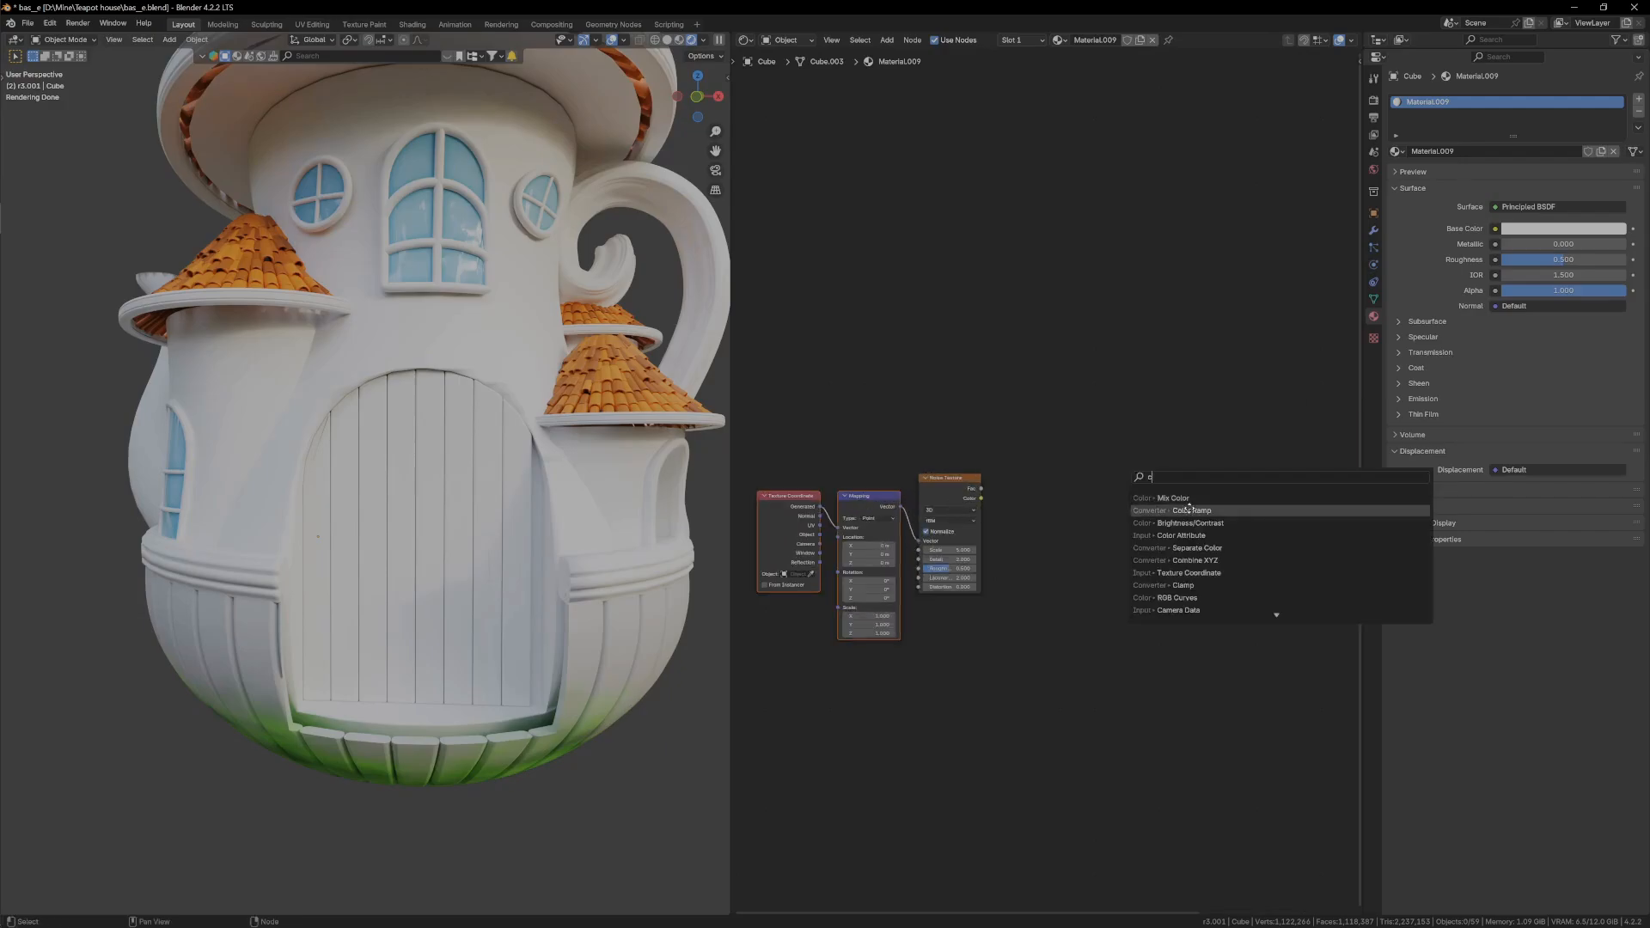
pyautogui.click(1181, 511)
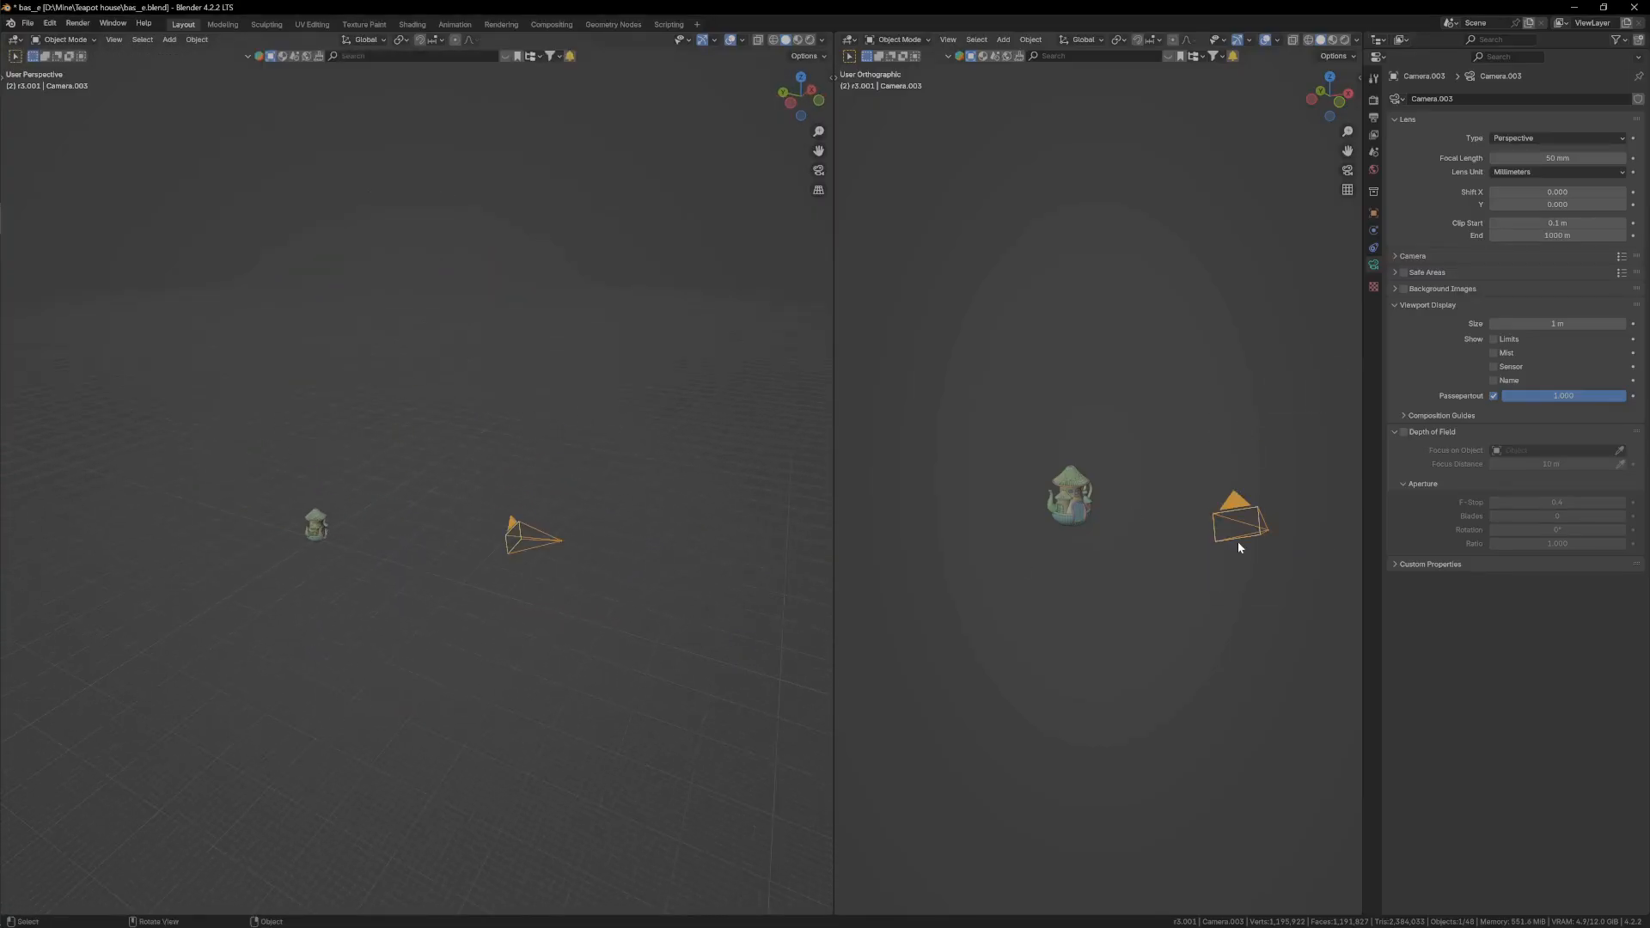
# Shape the backdrop plane and size the round cylinder base under the house
pyautogui.click(1559, 137)
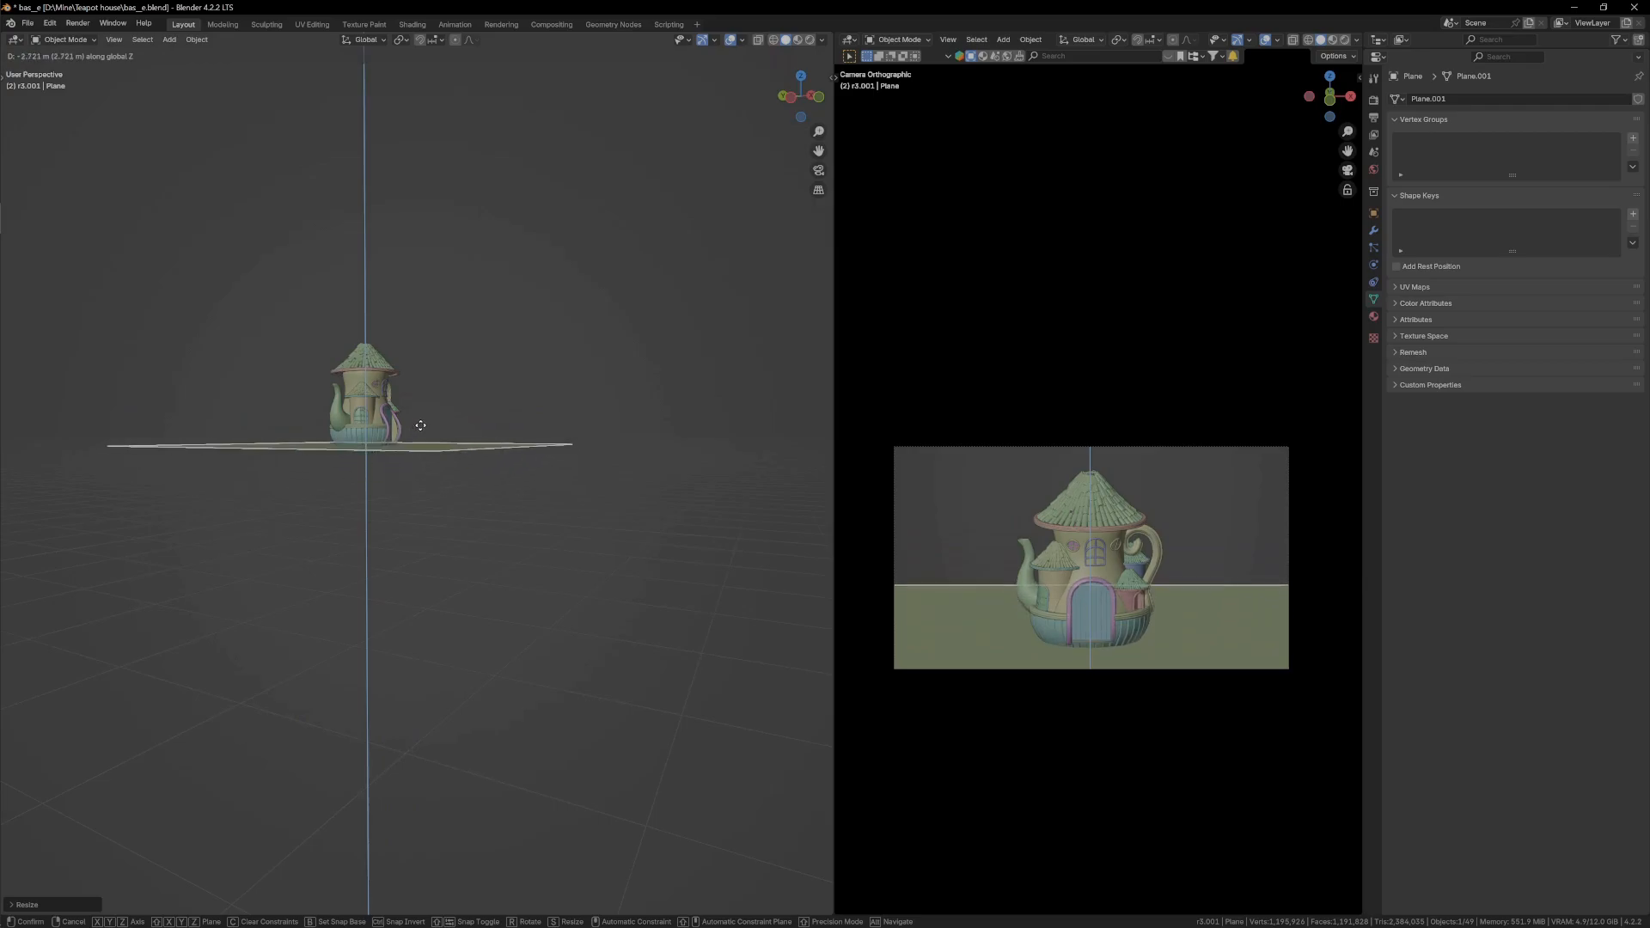
pyautogui.press('Tab')
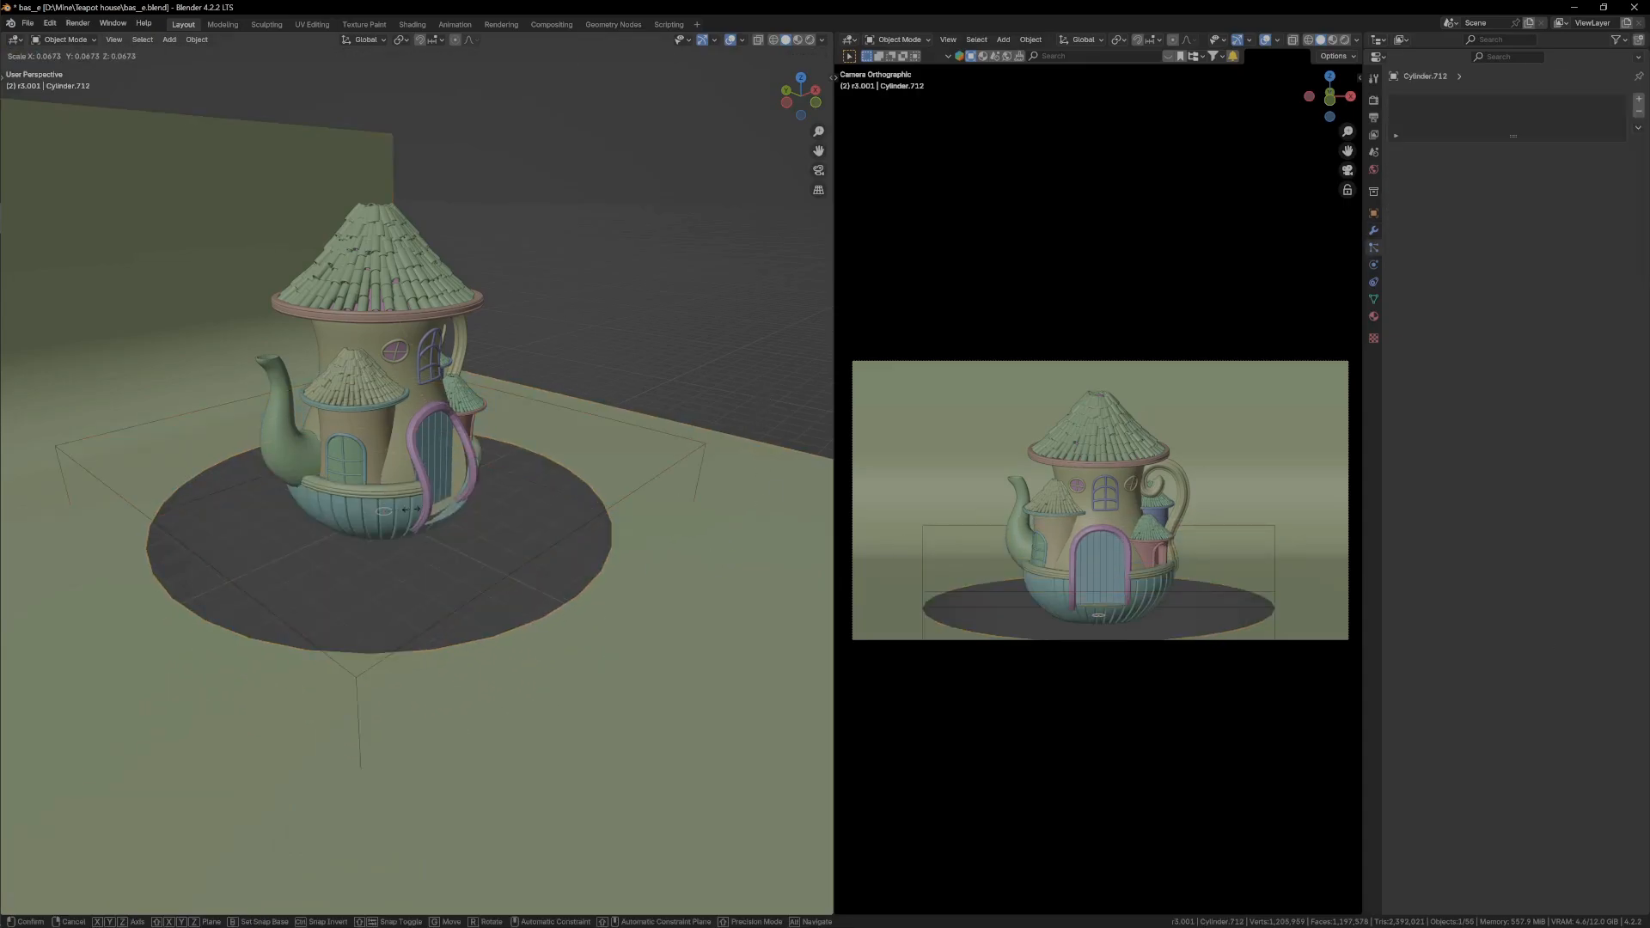
pyautogui.click(386, 511)
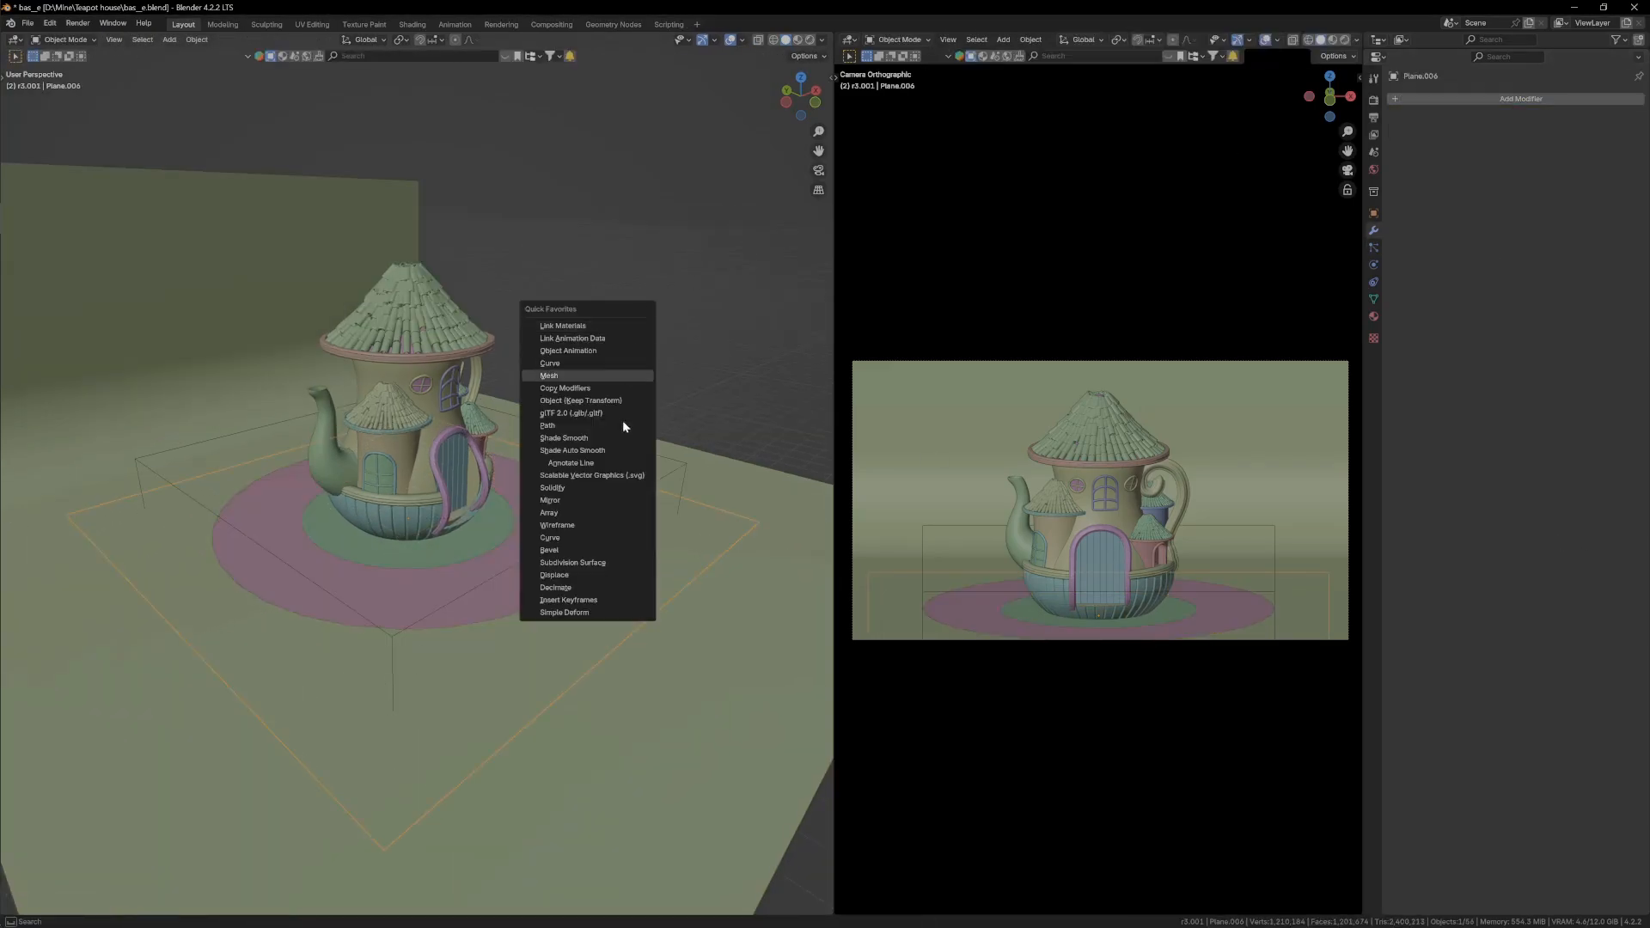
# Apply the ground ring's scale and add Voronoi-driven Displace modifiers
pyautogui.click(554, 574)
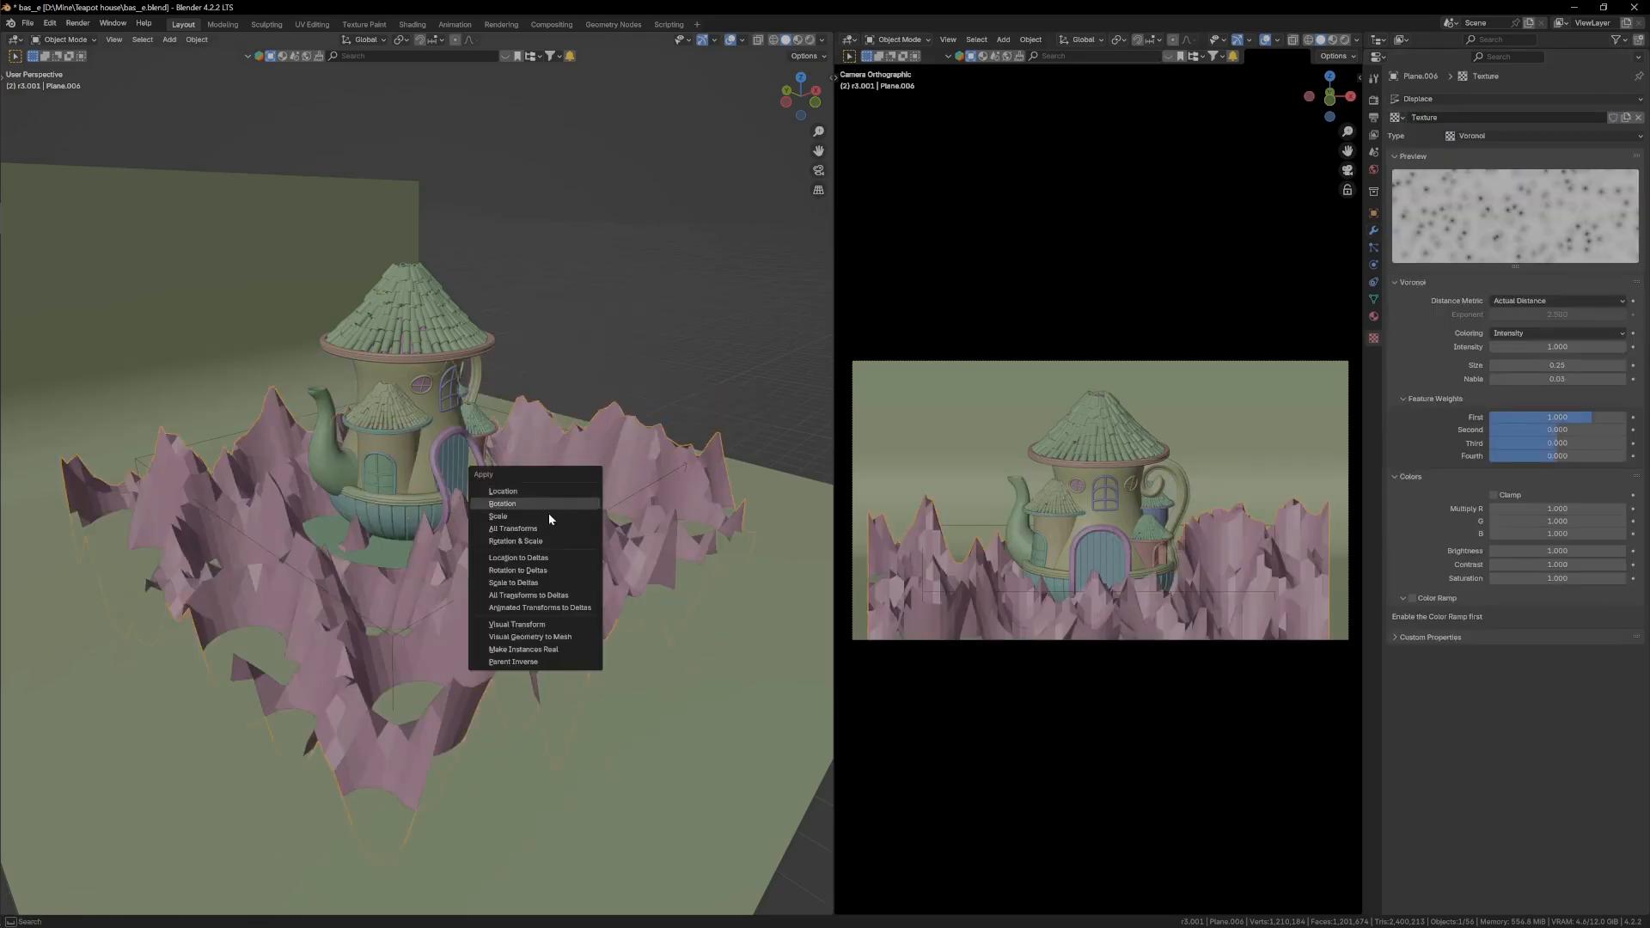
pyautogui.click(496, 517)
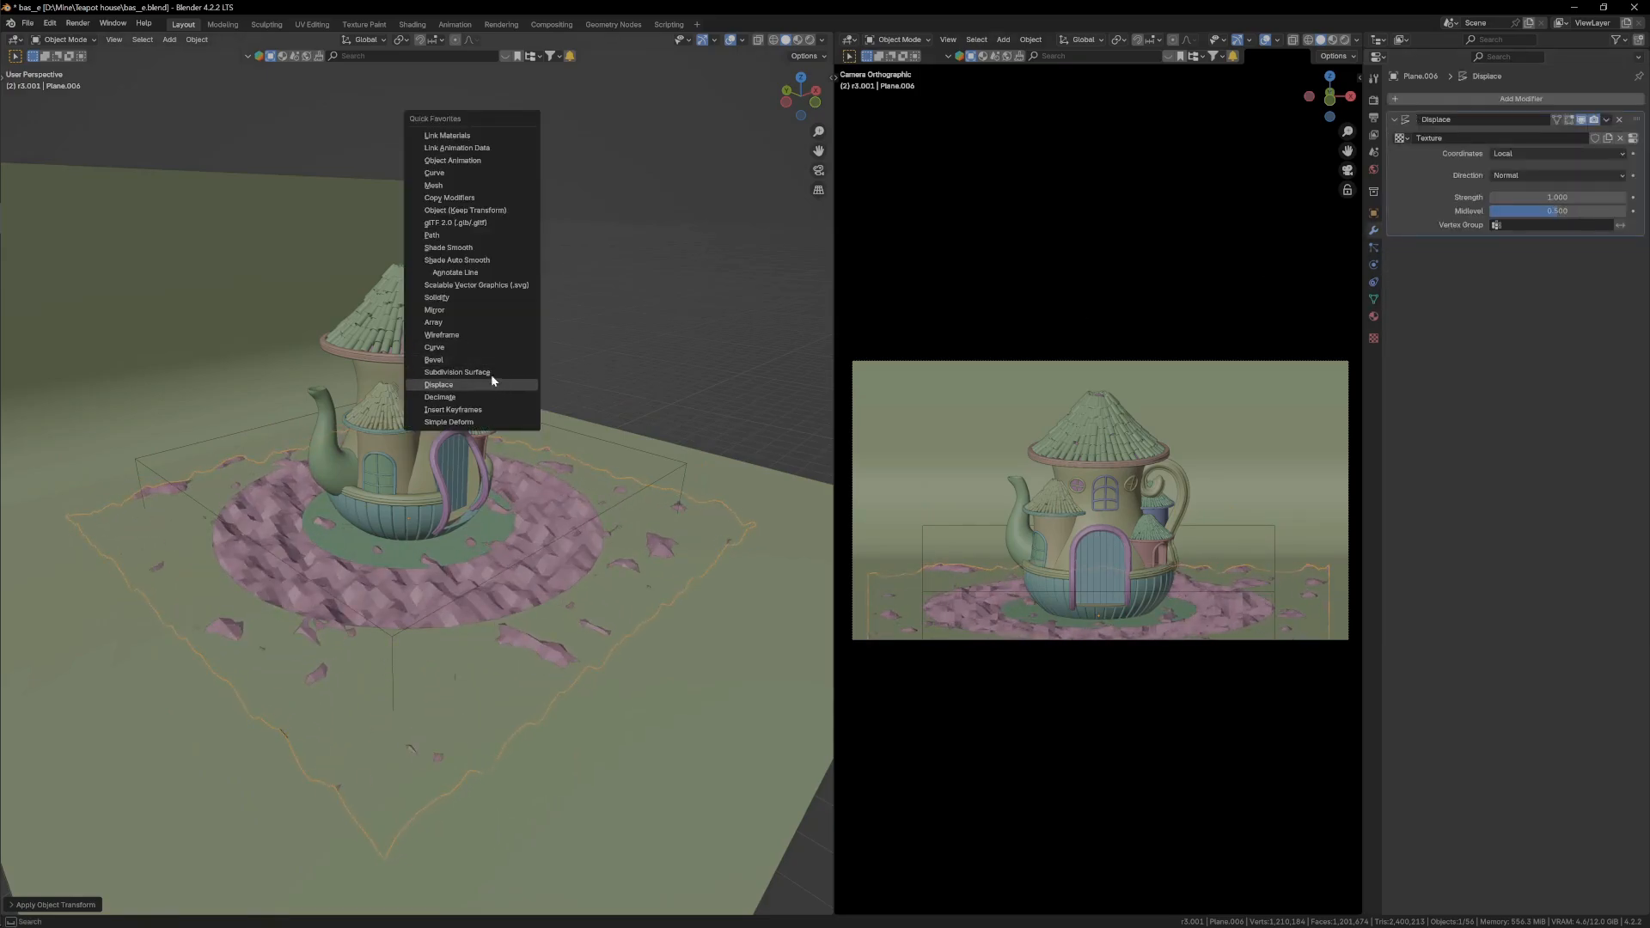
pyautogui.click(457, 371)
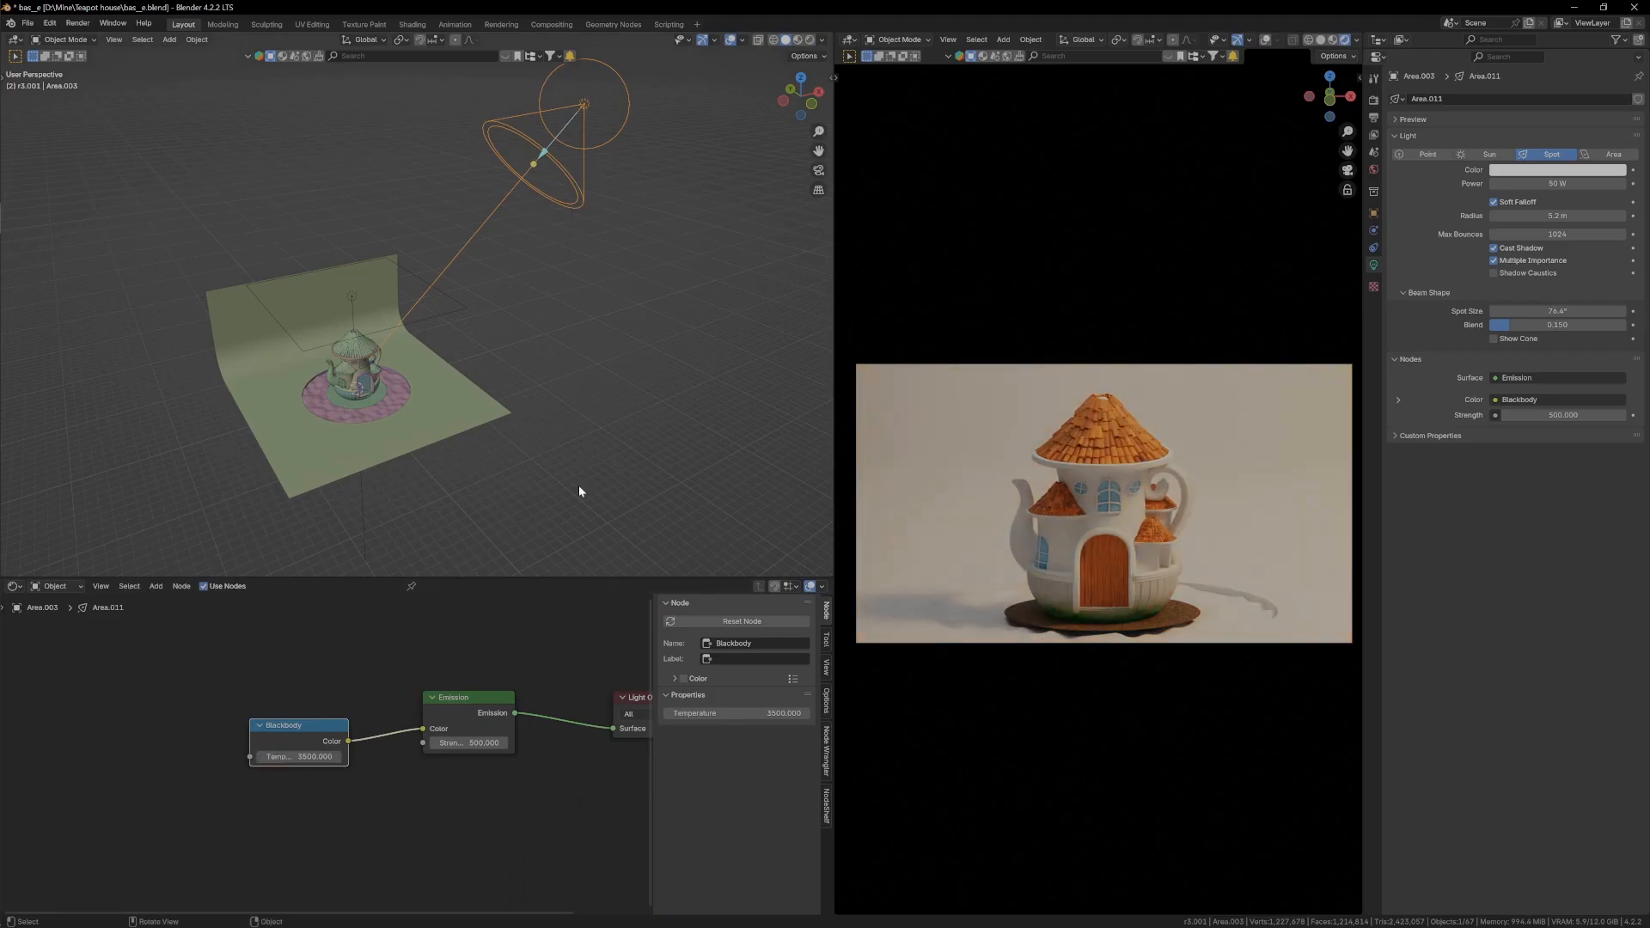
# Add a Blackbody spotlight with a plane beneath it carrying a Noise Texture material
pyautogui.press('shift+a')
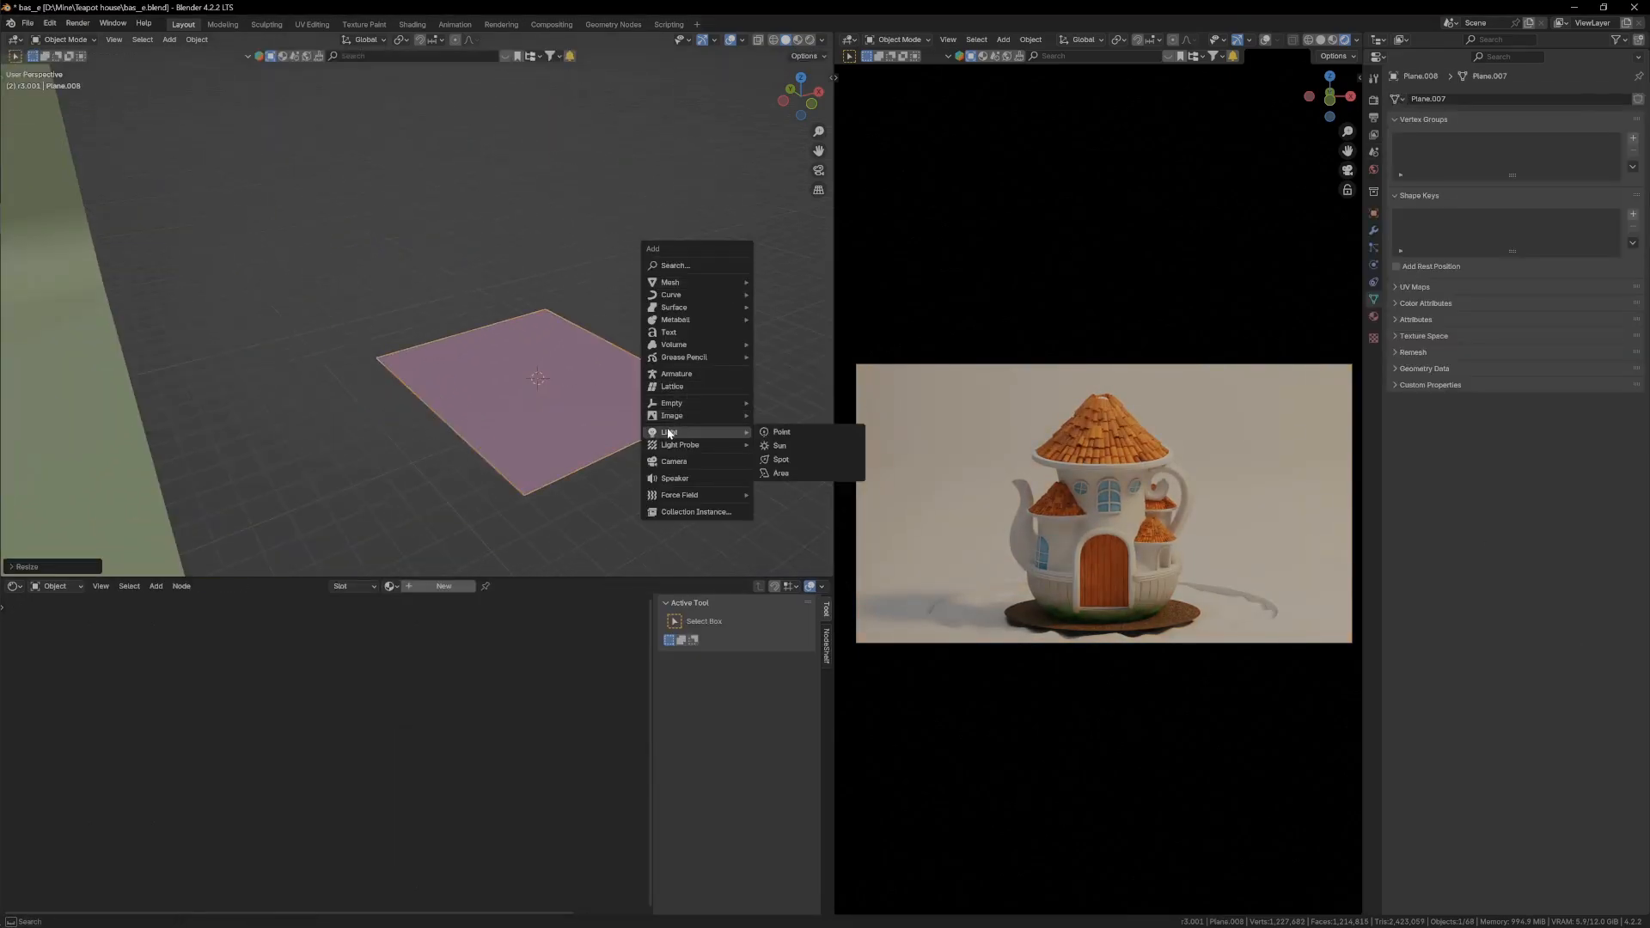
pyautogui.click(778, 446)
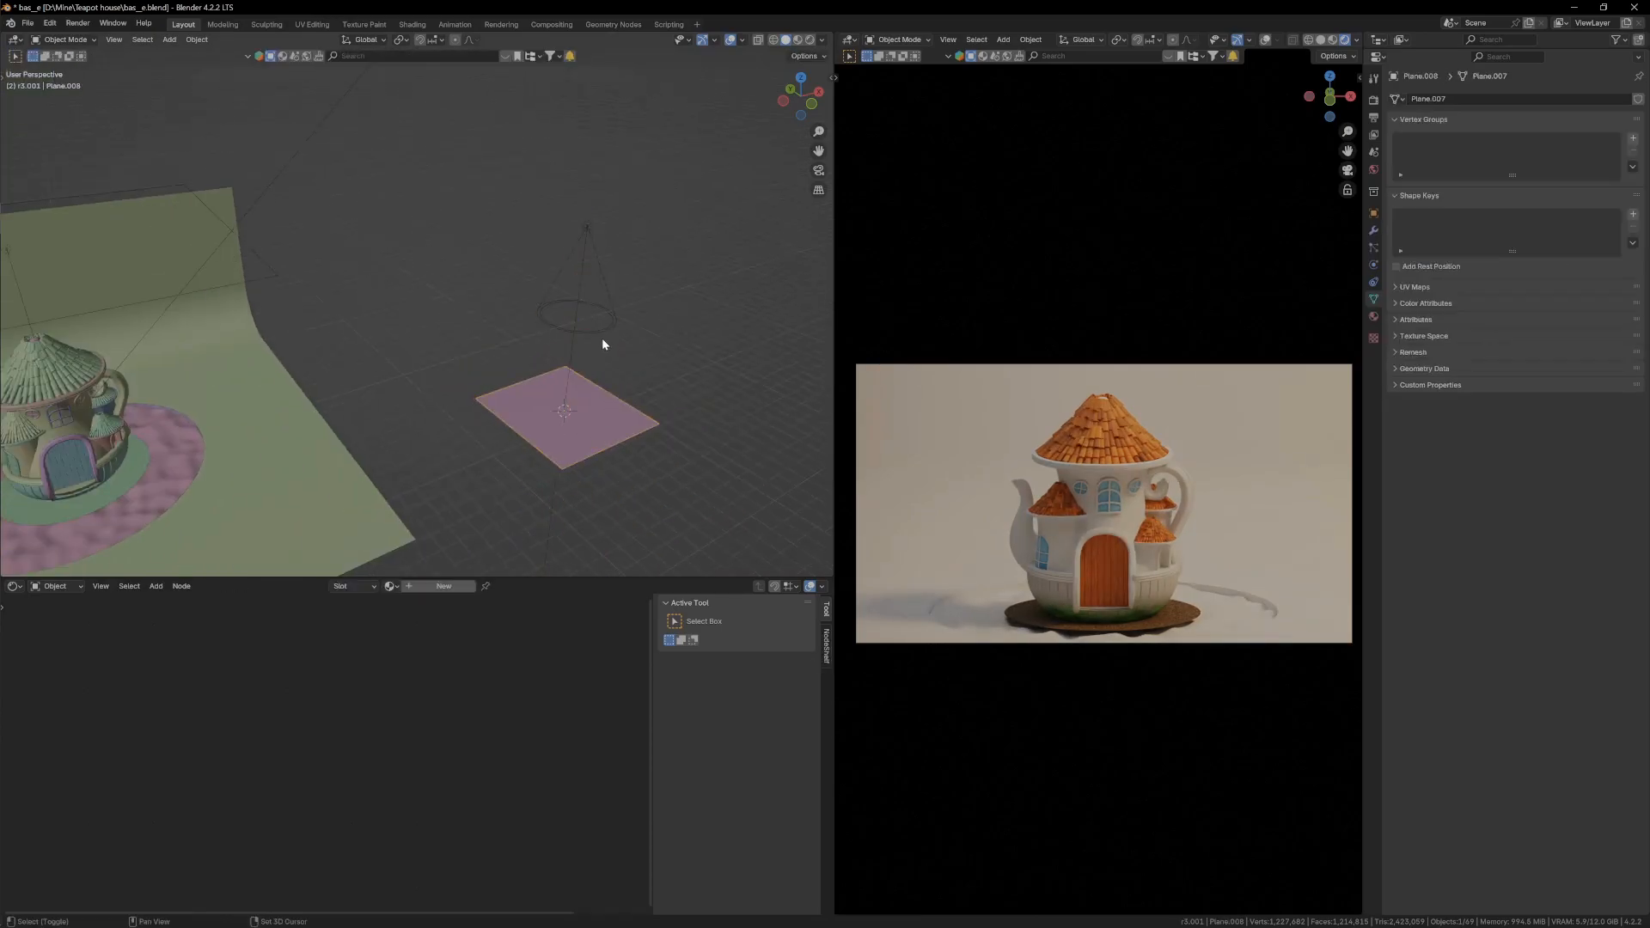
pyautogui.click(586, 284)
pyautogui.write('n')
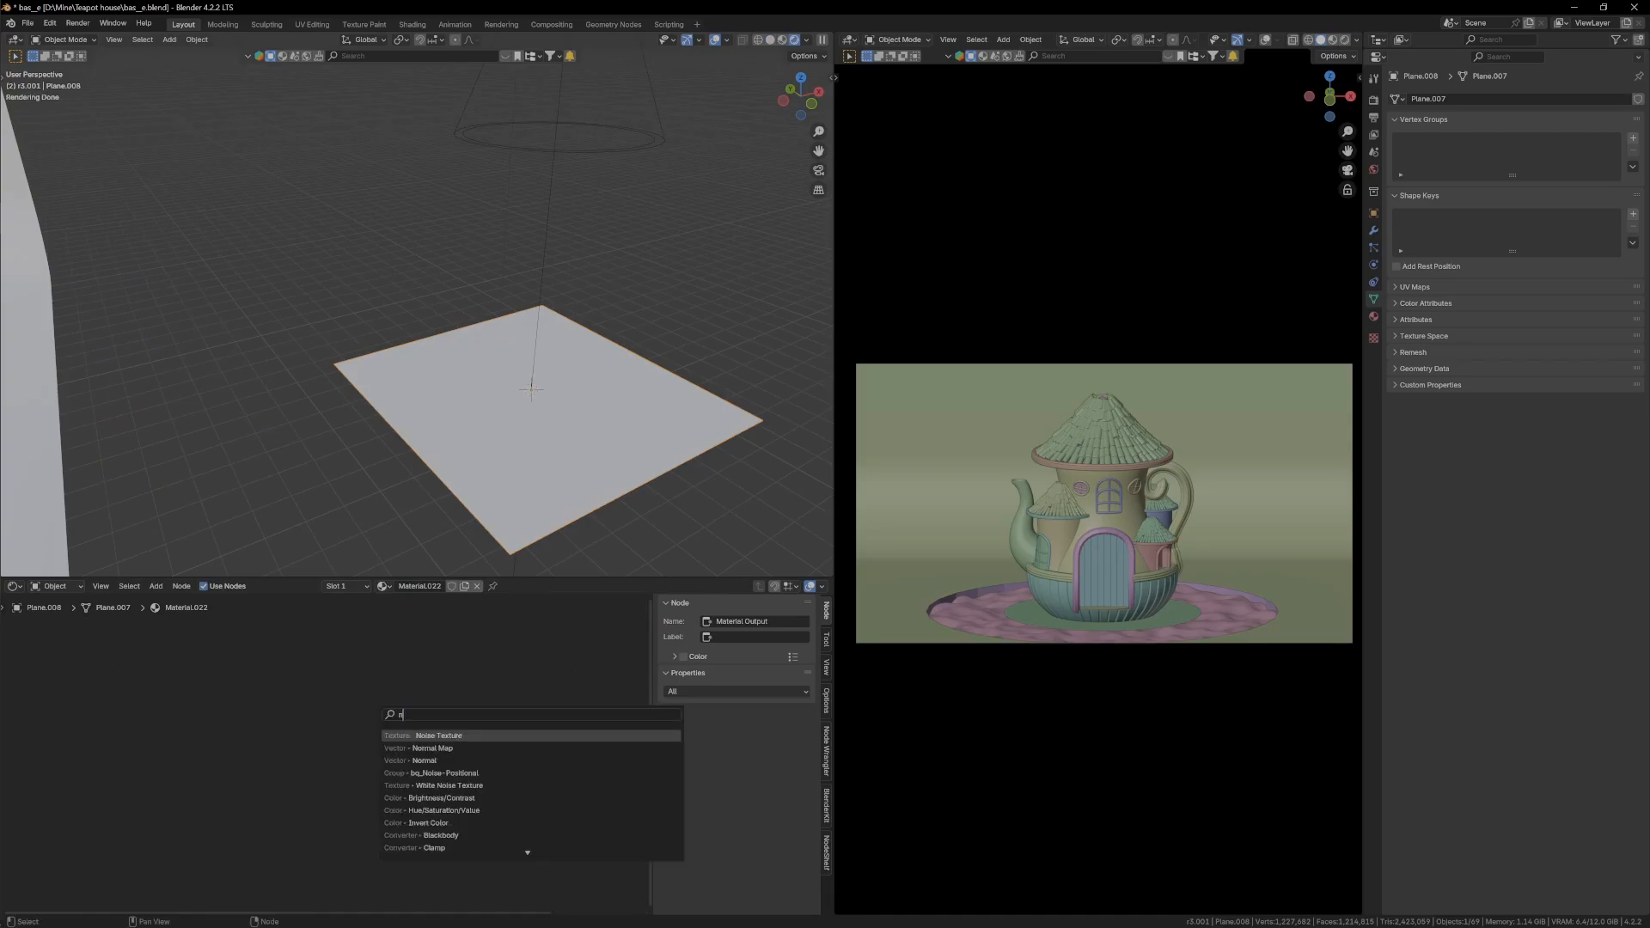
pyautogui.click(438, 733)
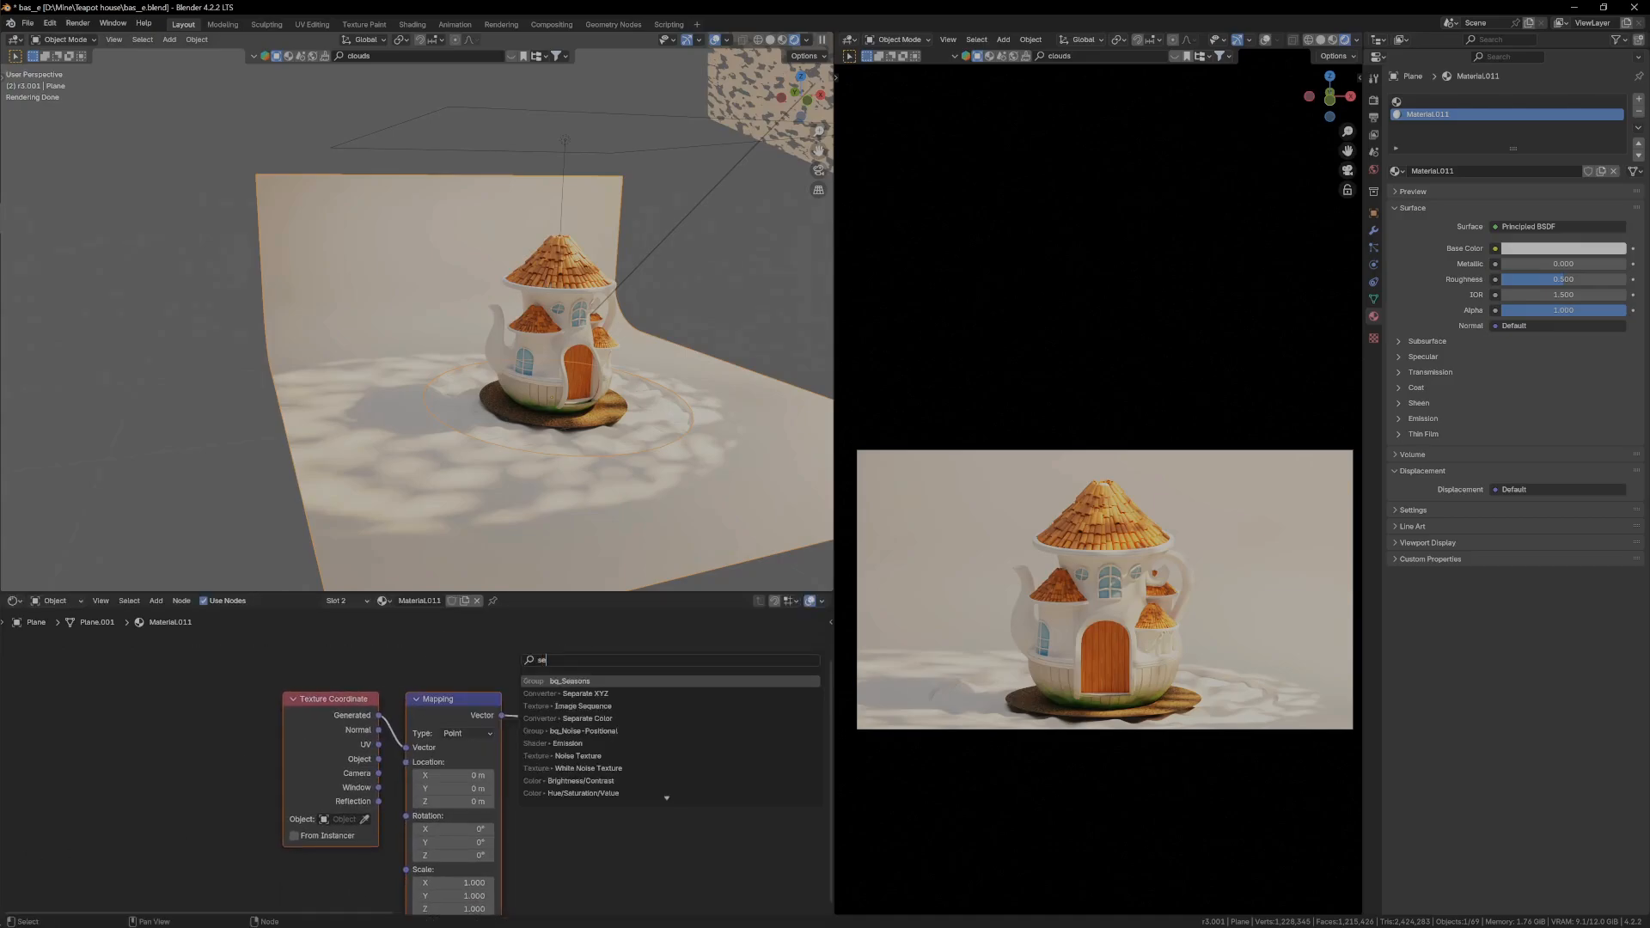
# Add mapping nodes to the backdrop material and pick the Basic (A) grass variety
pyautogui.click(566, 693)
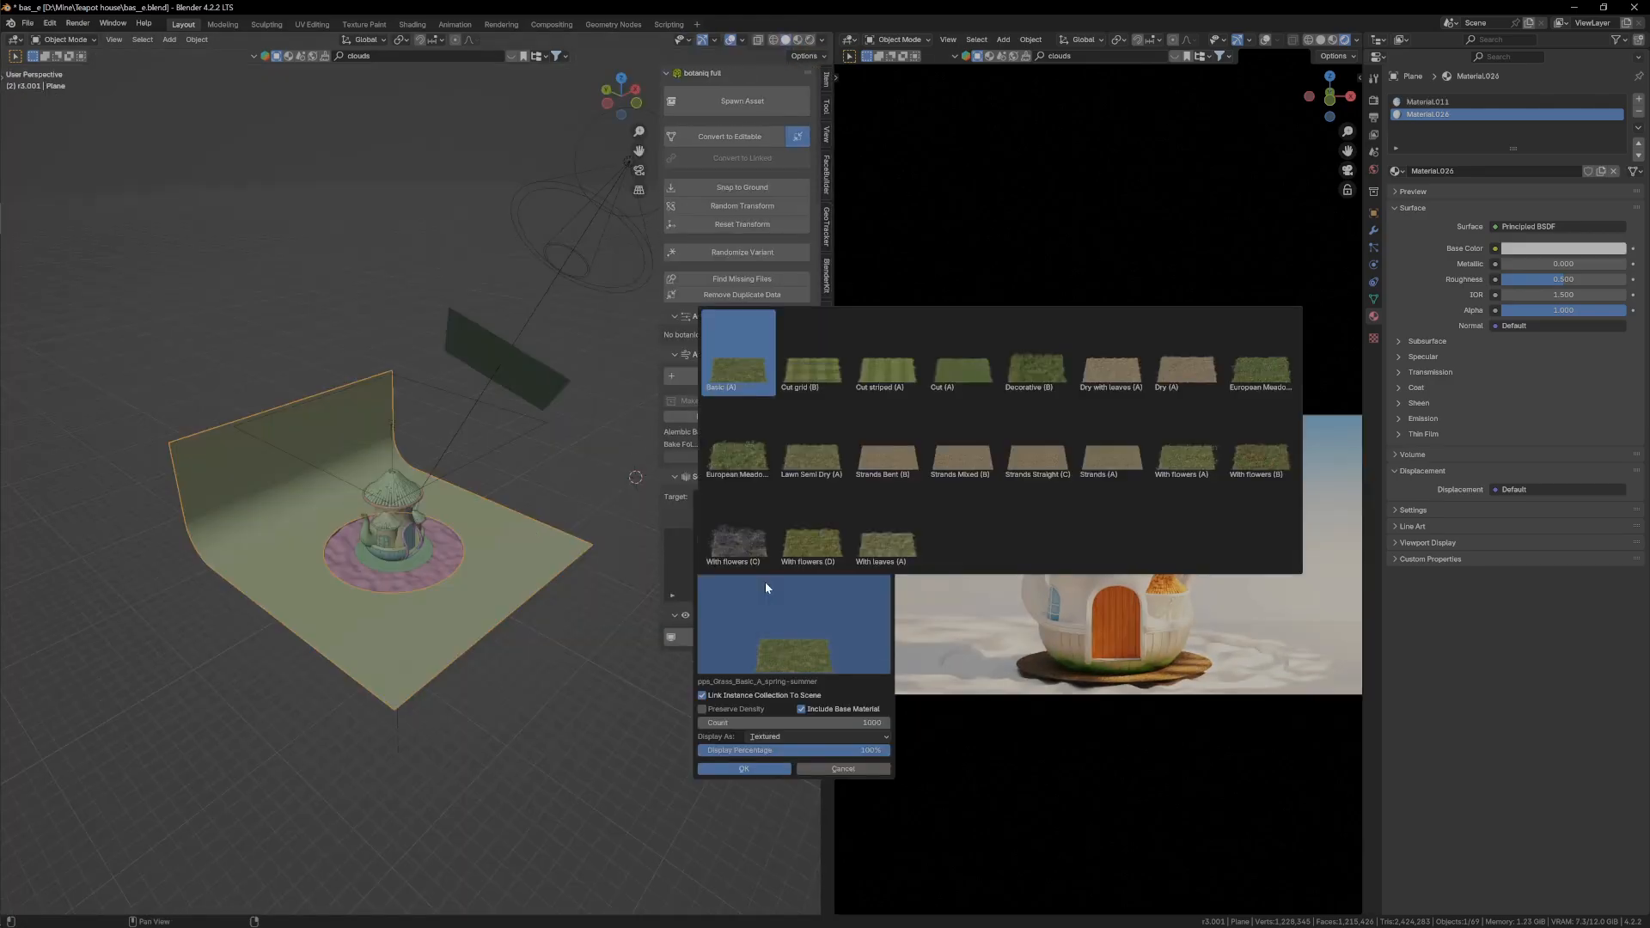
pyautogui.click(742, 768)
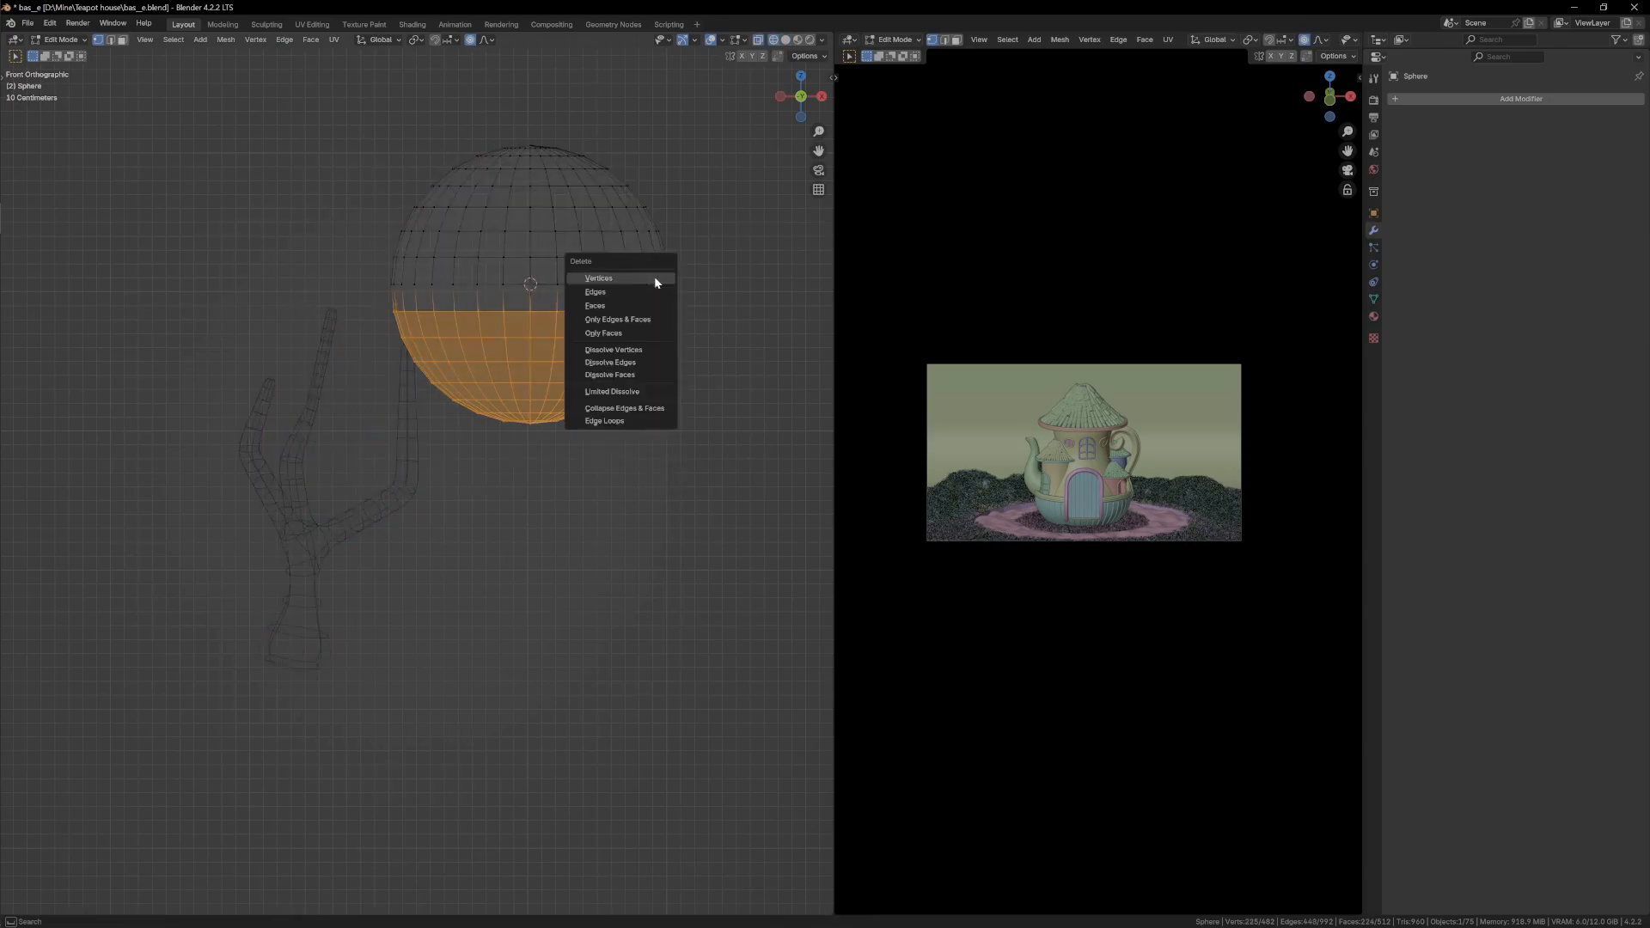
# Delete the lower-half vertices of the UV sphere to leave a canopy dome
pyautogui.click(595, 306)
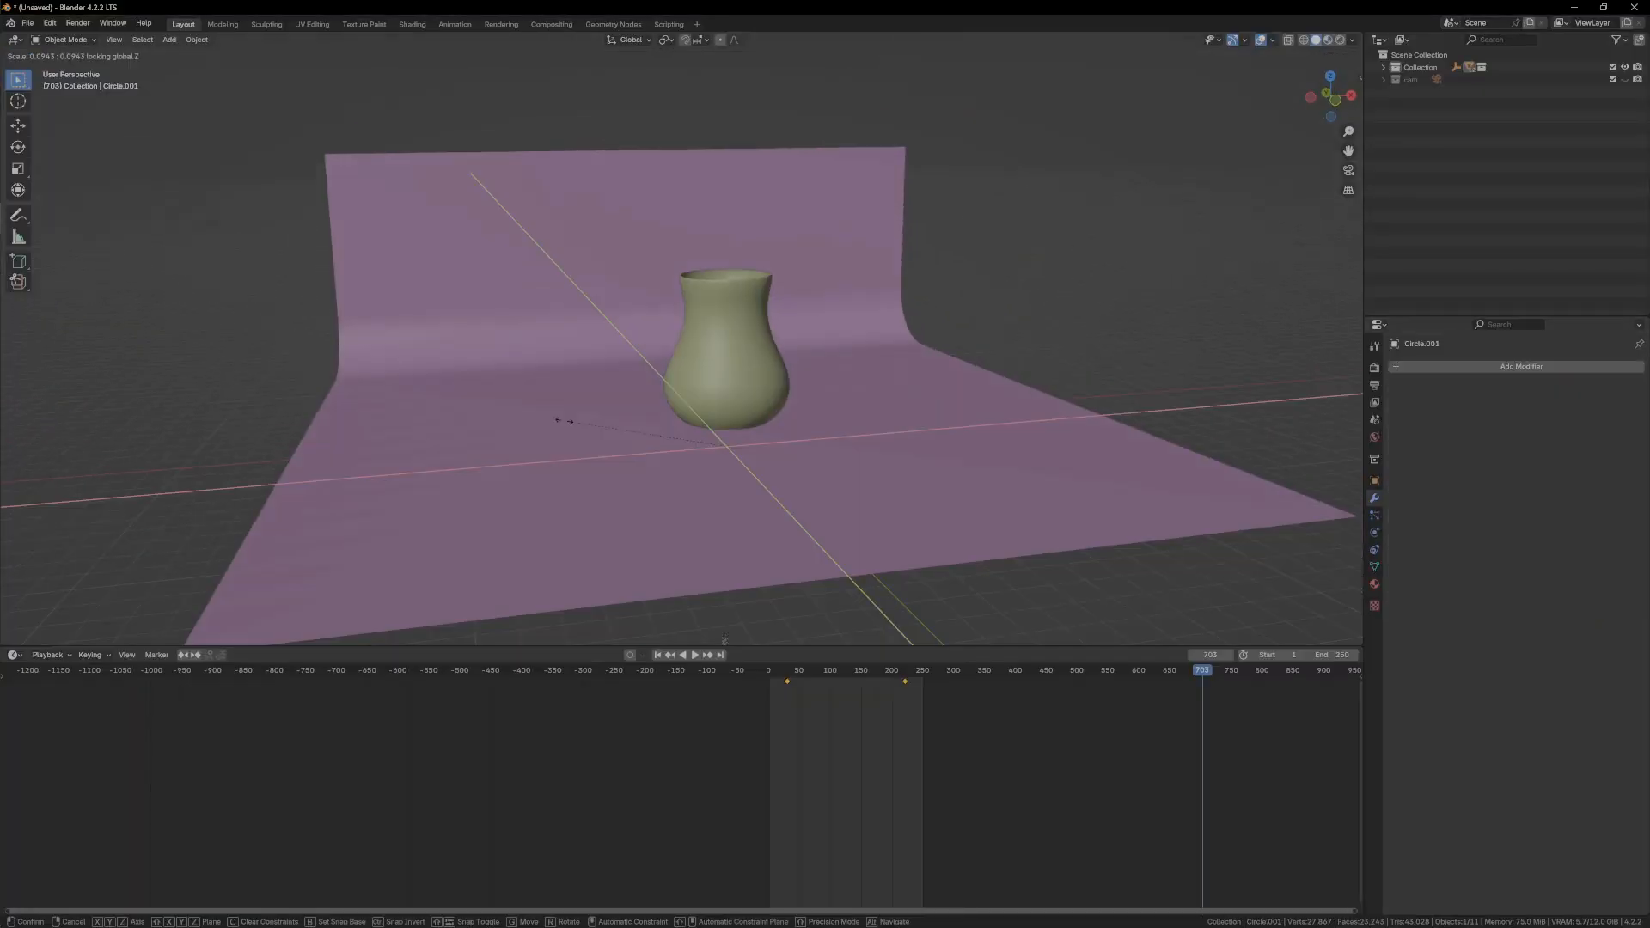
pyautogui.moveTo(605, 426)
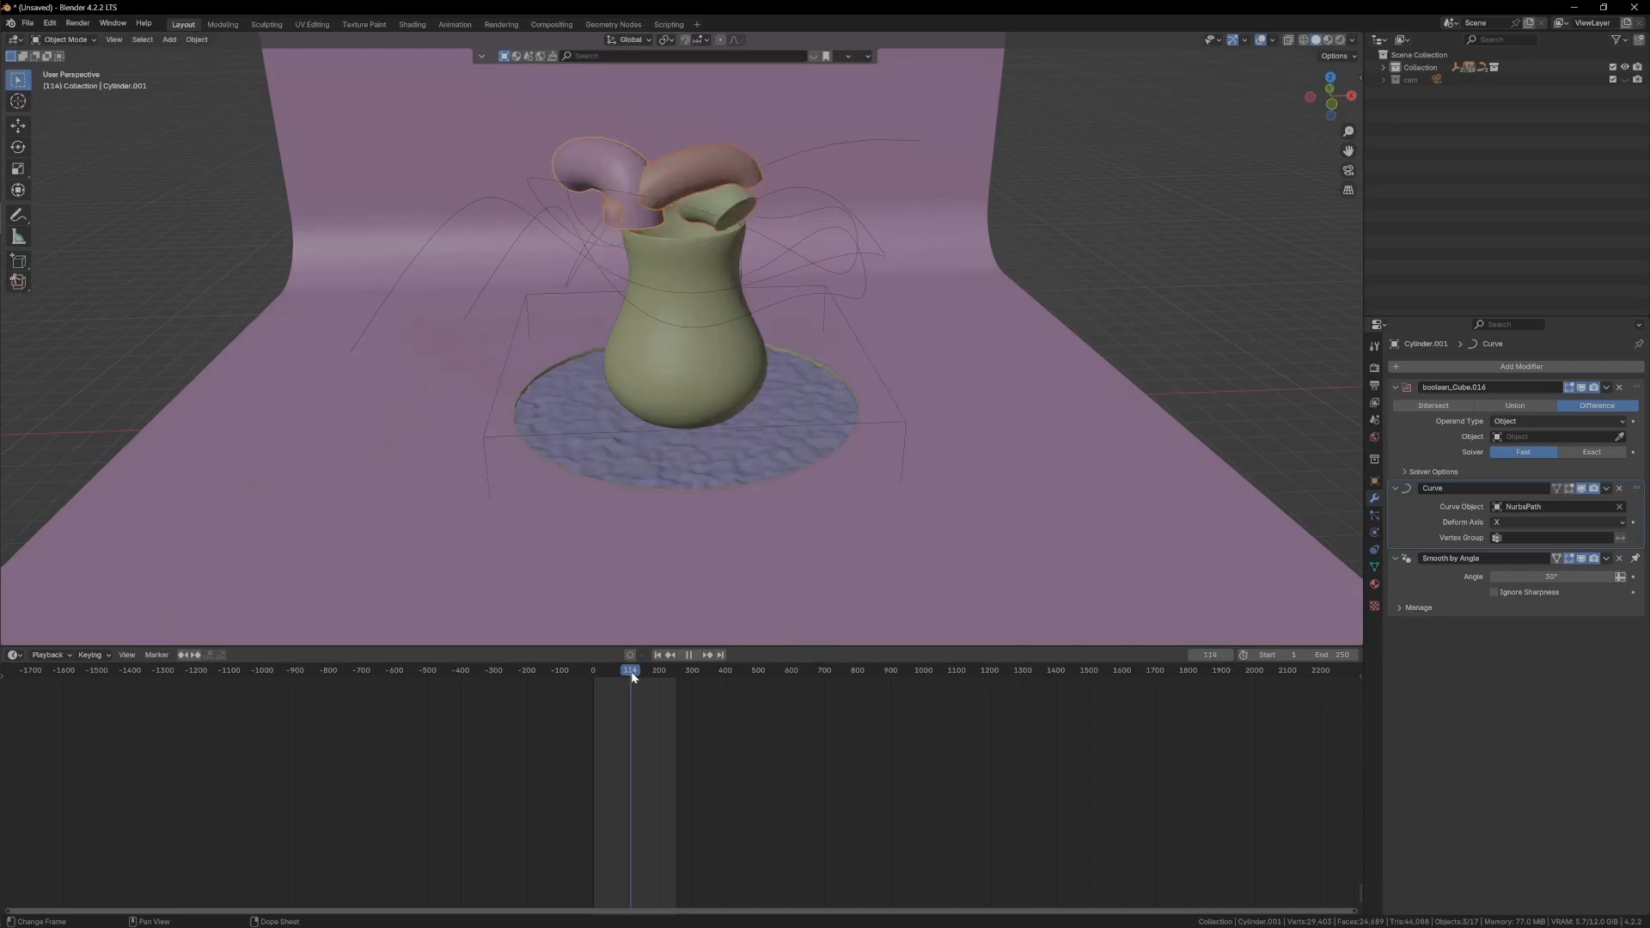
# Jump the Timeline to an earlier frame to insert the zero-scale keyframes
pyautogui.click(617, 671)
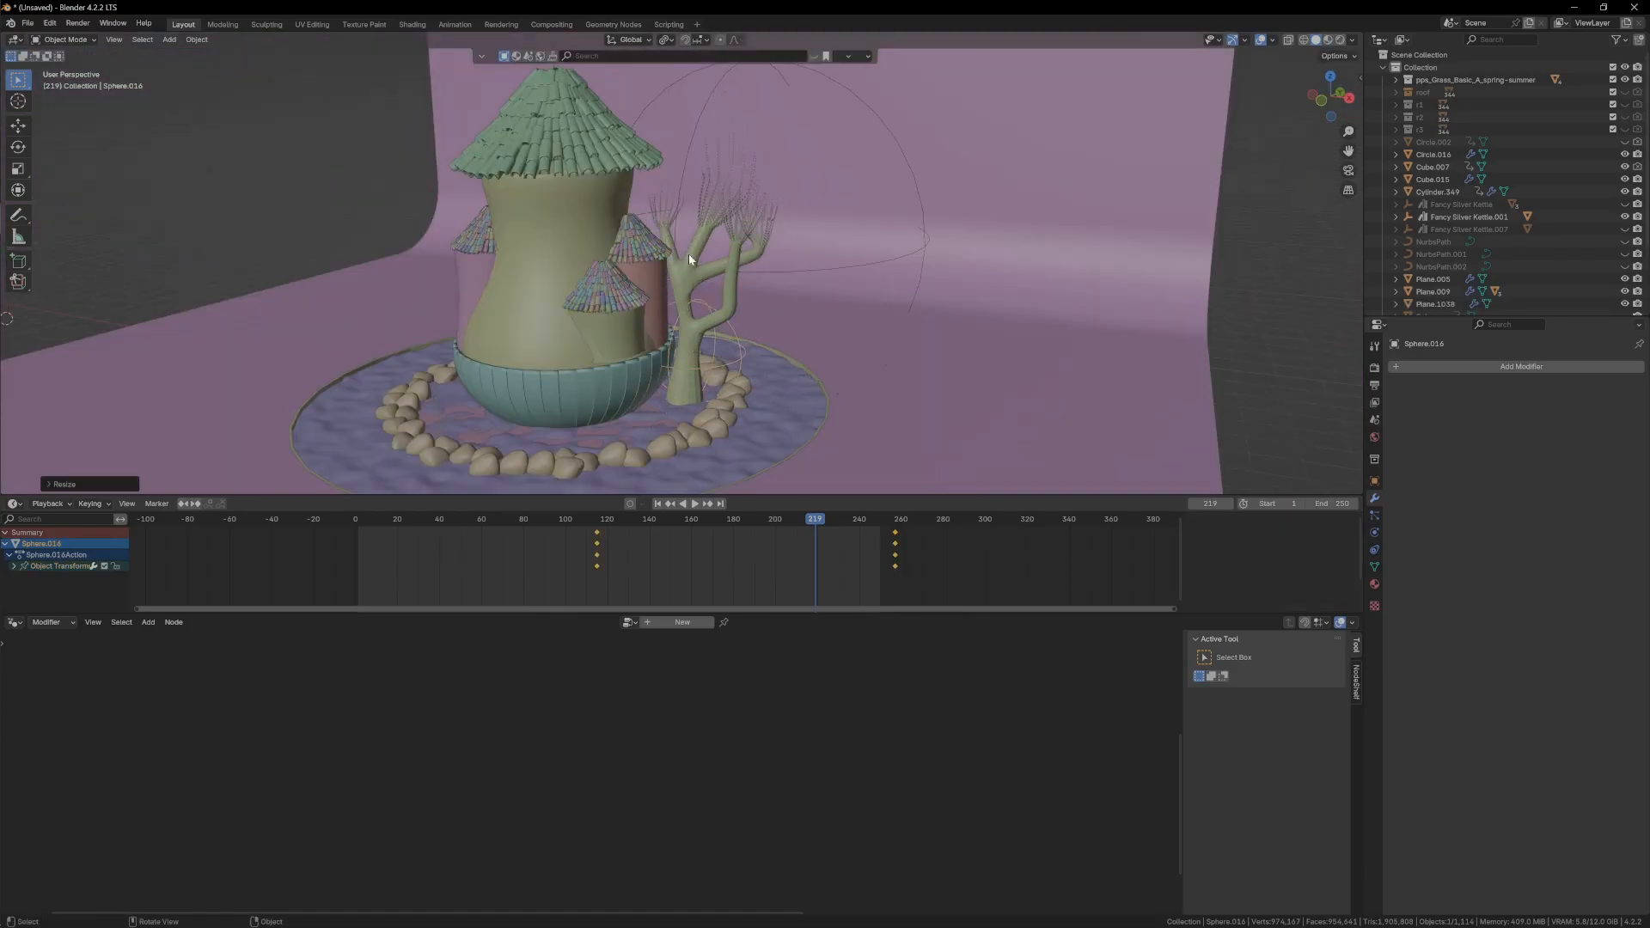
# Unwrap the curled sheet in Edit Mode and return to Object Mode for its gradient material
pyautogui.click(1433, 303)
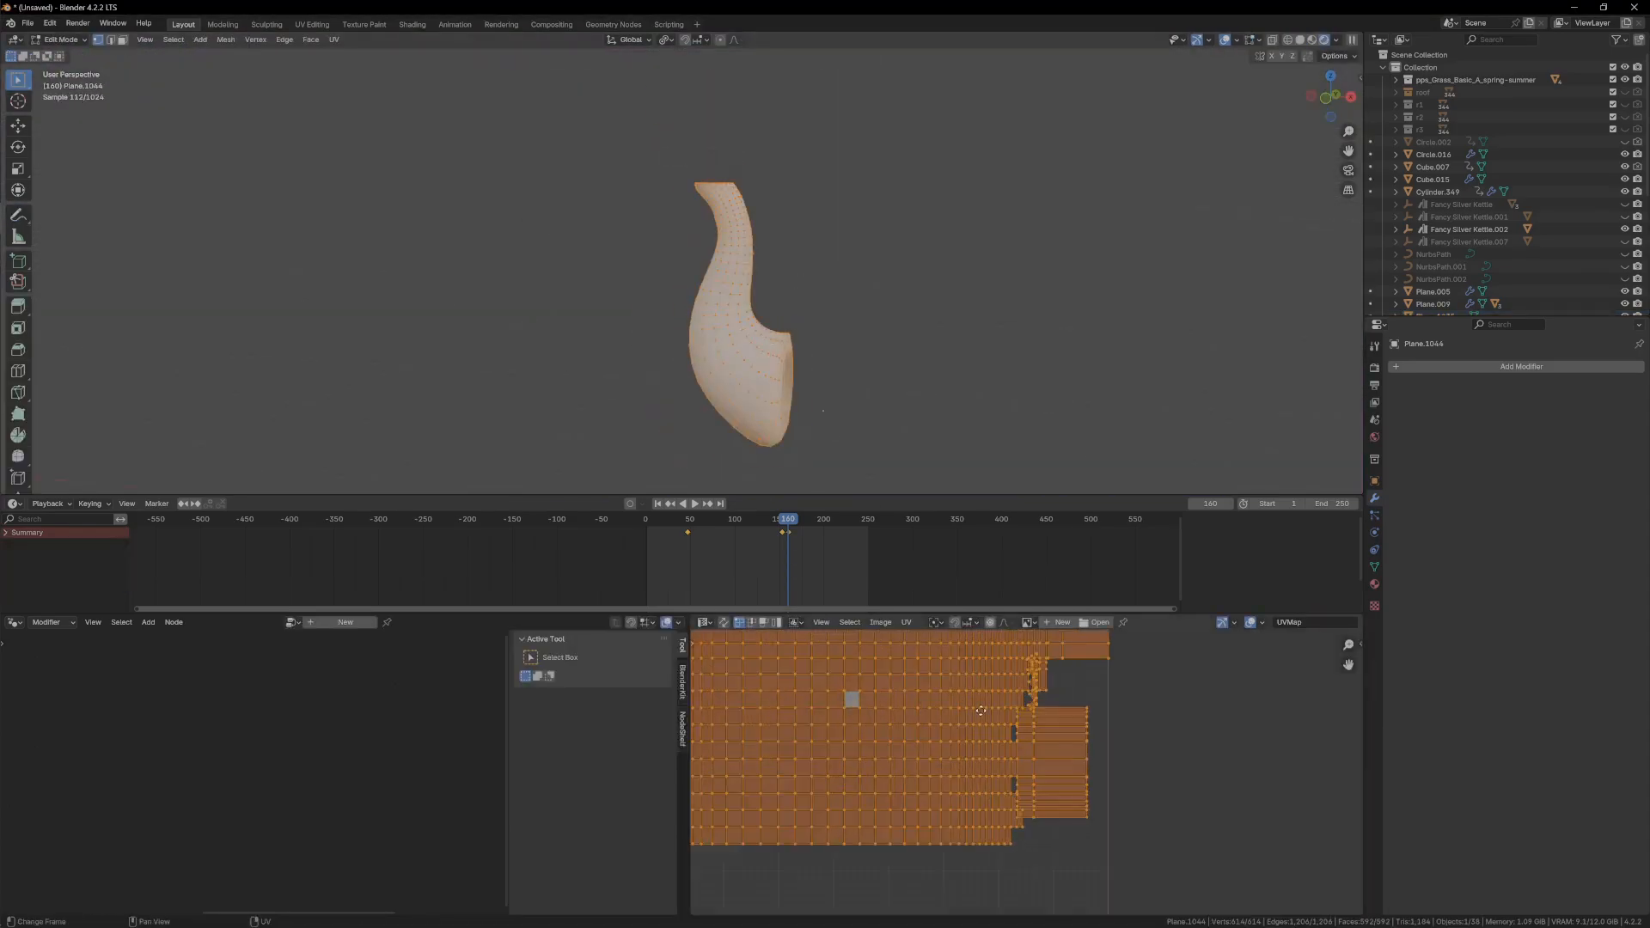
pyautogui.press('Tab')
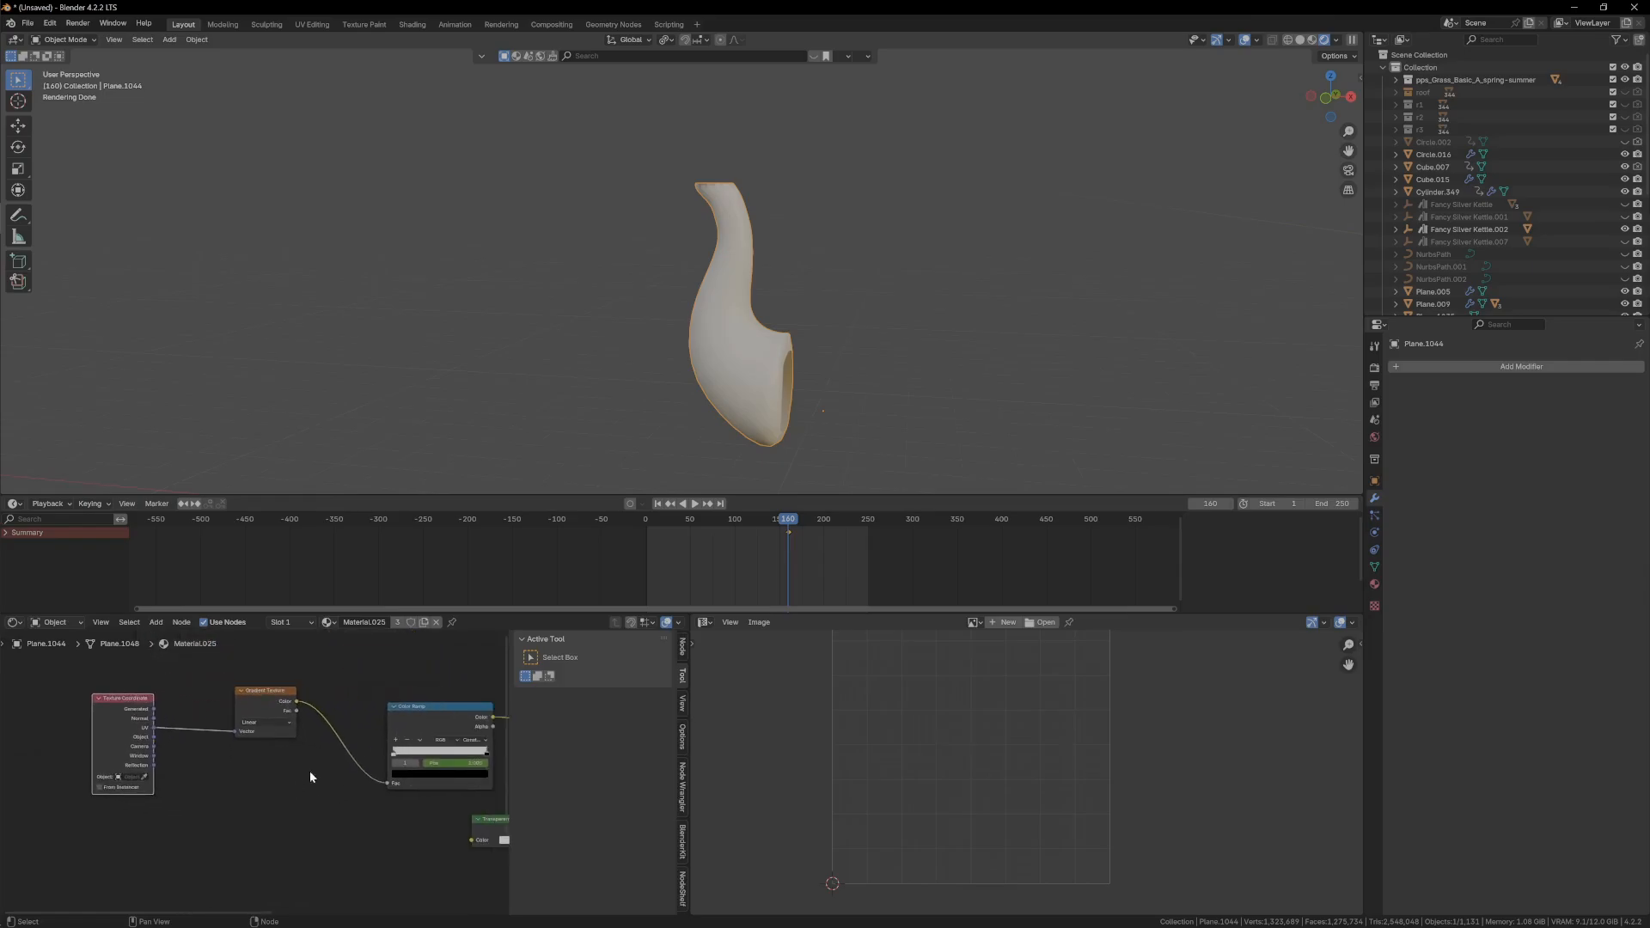